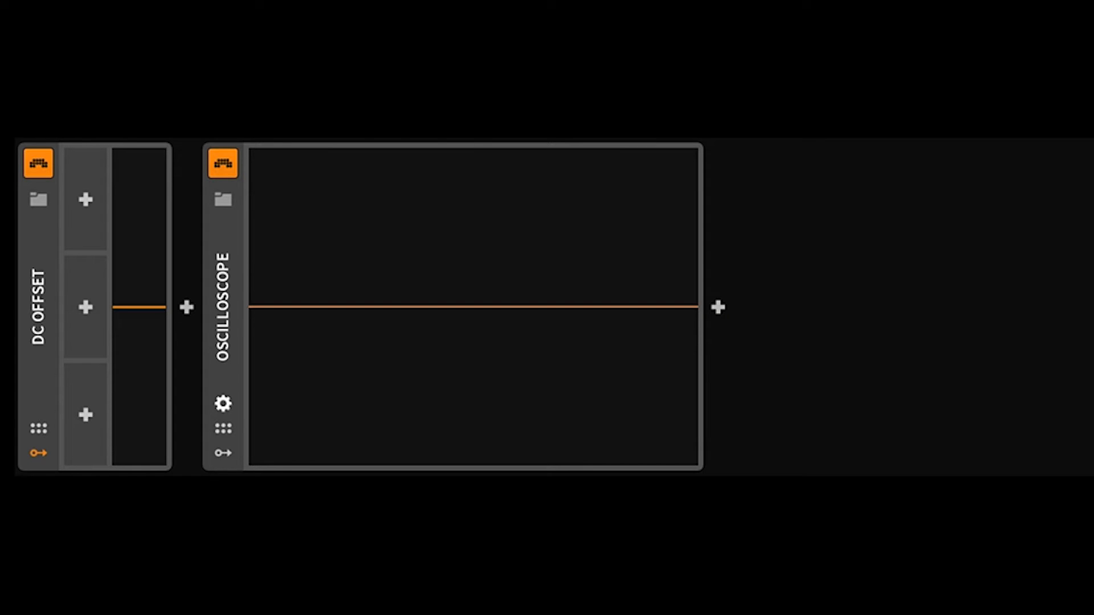
mouse_move(56, 235)
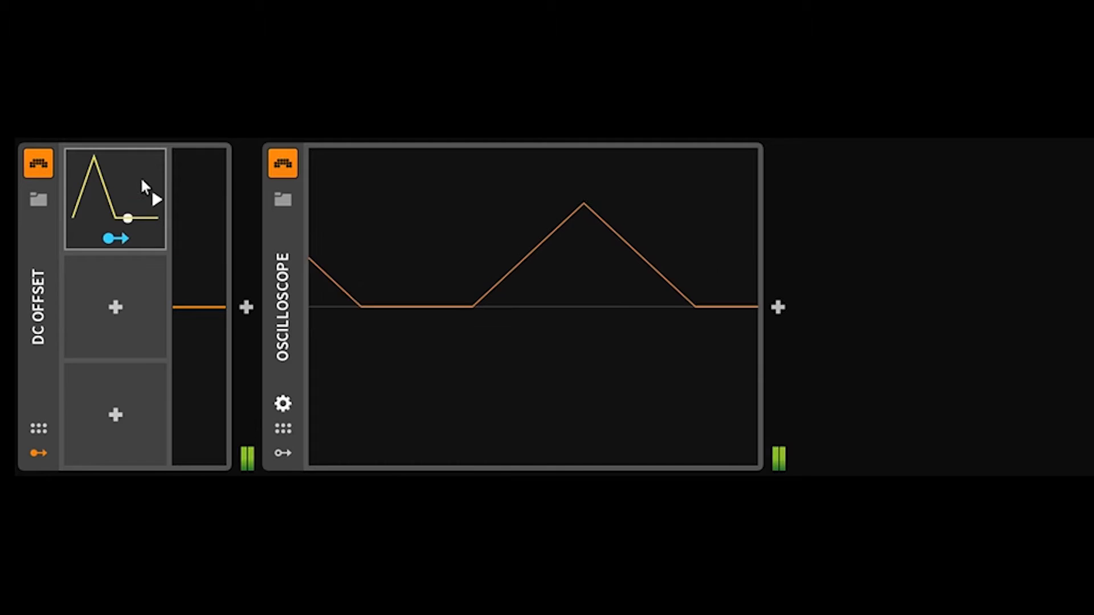
Assign the 4-Stage envelope to the DC Offset value so the oscilloscope shows repeating triangle peaks
left_click(115, 198)
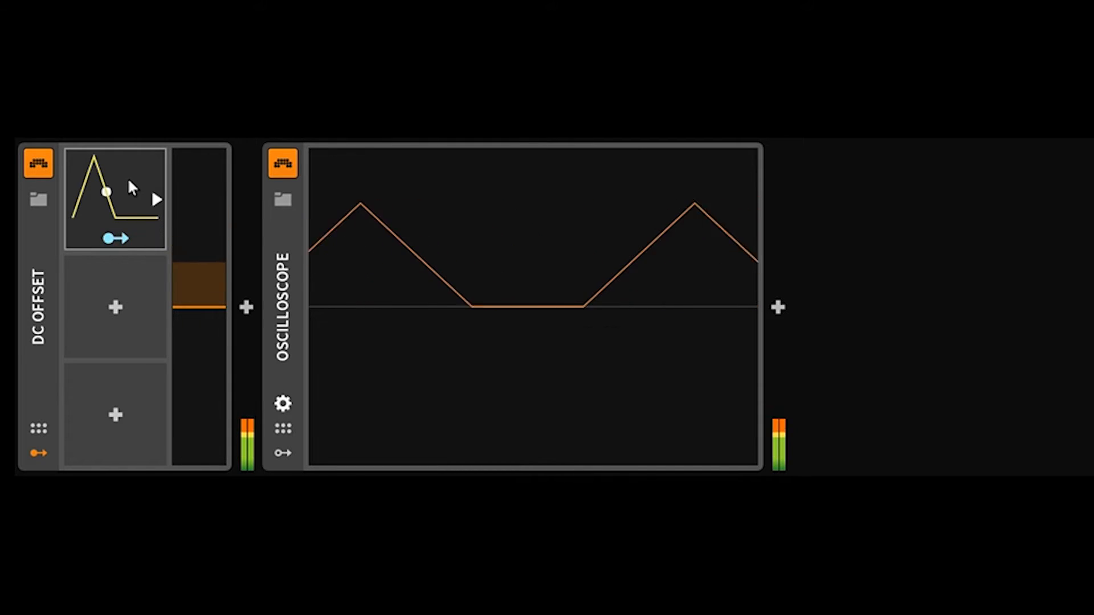
Expand the 4-Stage modulator into its full stage editor via its context options
right_click(115, 195)
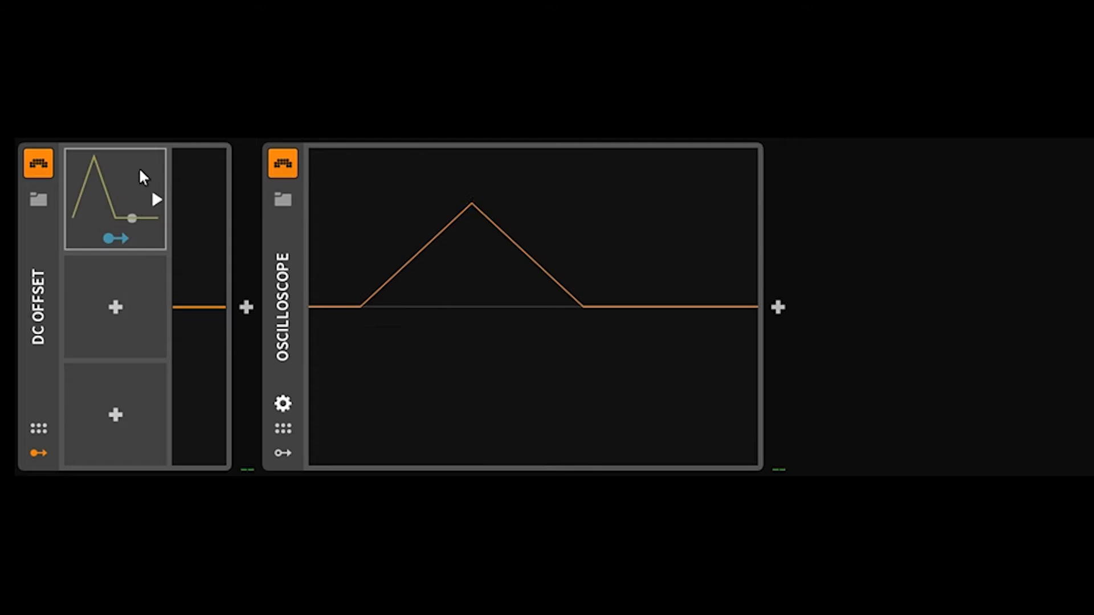
right_click(115, 198)
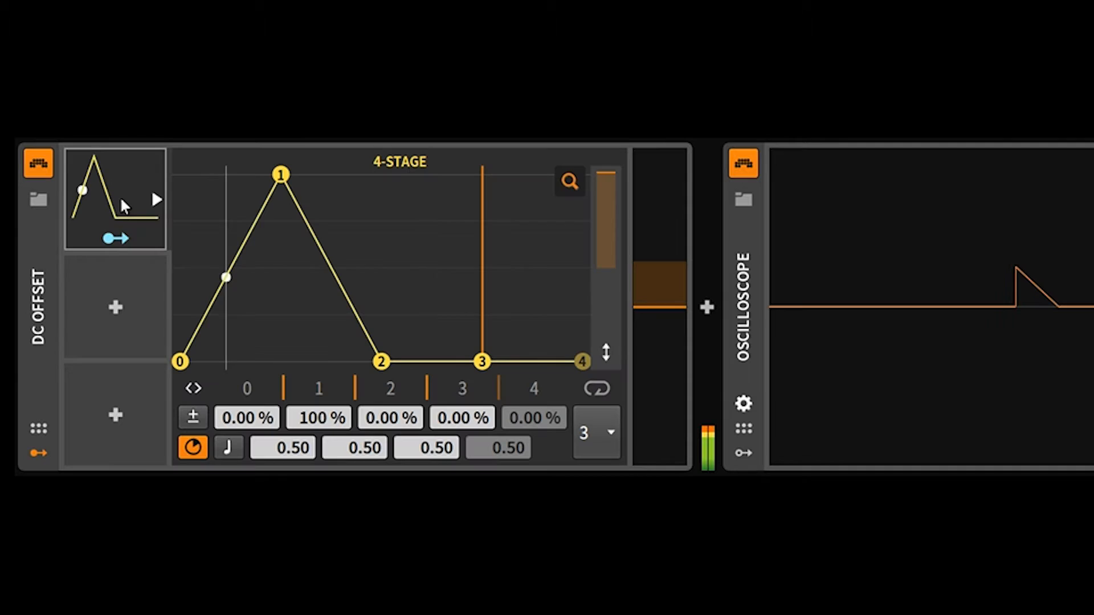
Dismiss and reopen the 4-Stage modulator's options menu while the interface shows at smaller scaling
right_click(115, 198)
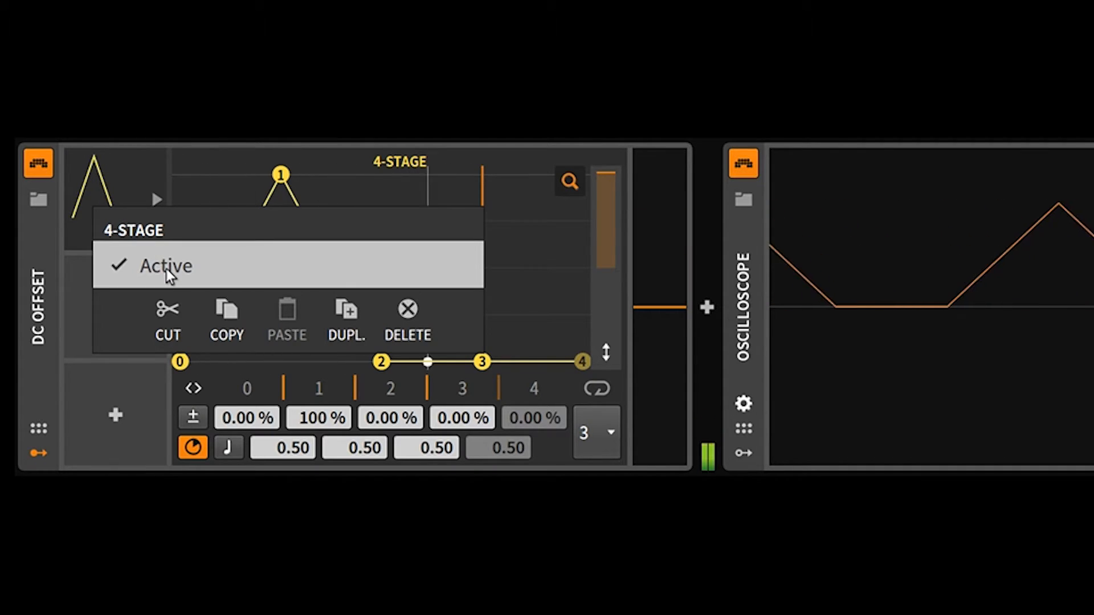
left_click(166, 266)
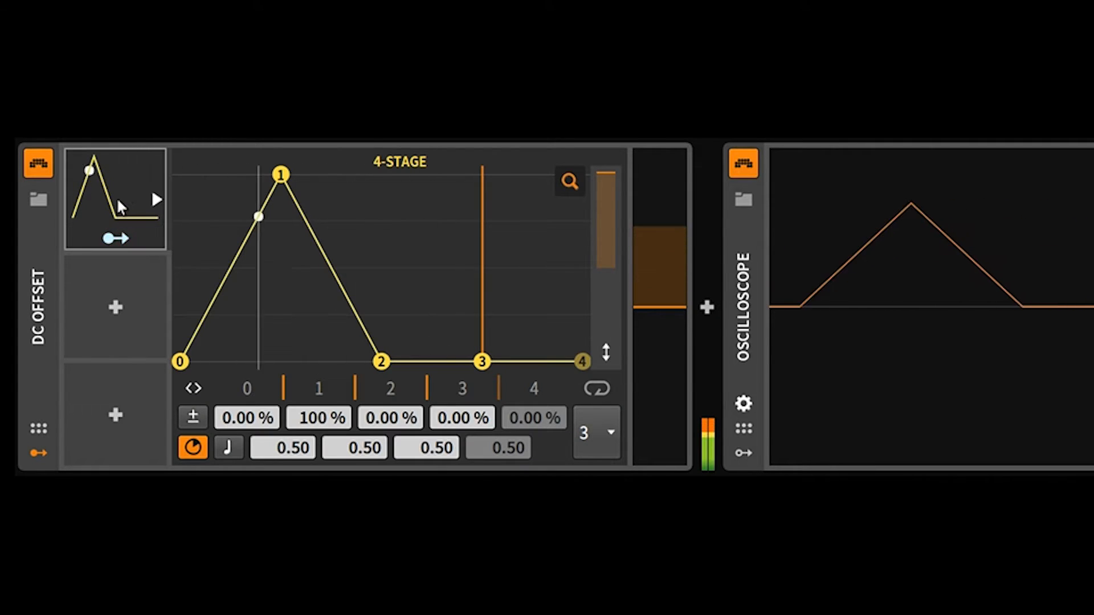
right_click(116, 198)
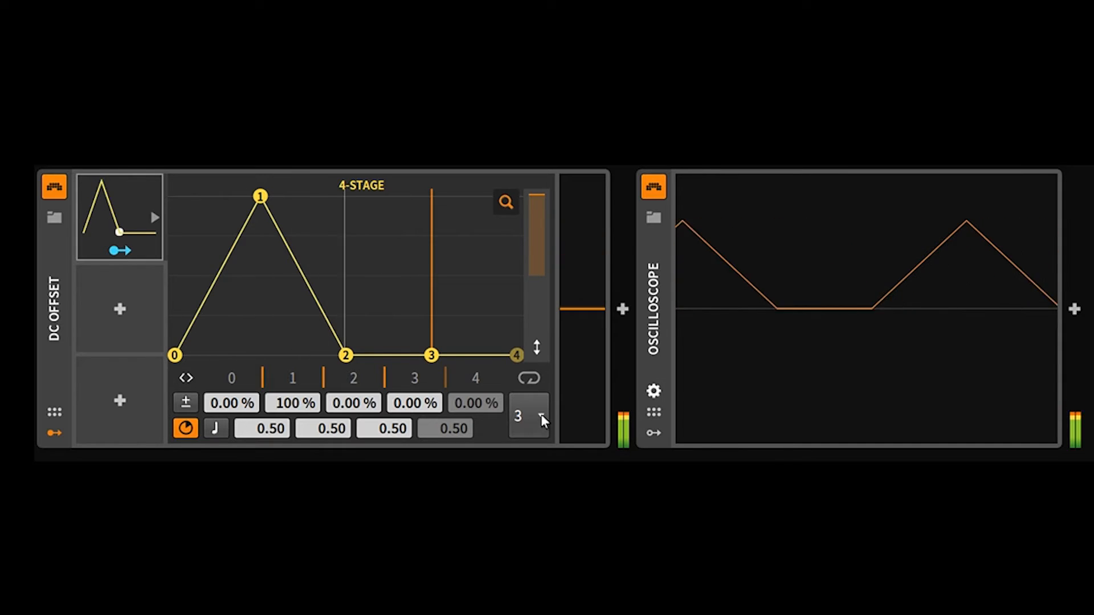
Extend the envelope to all four stages and raise stage 3 into a second peak at 58.2%
left_click(529, 417)
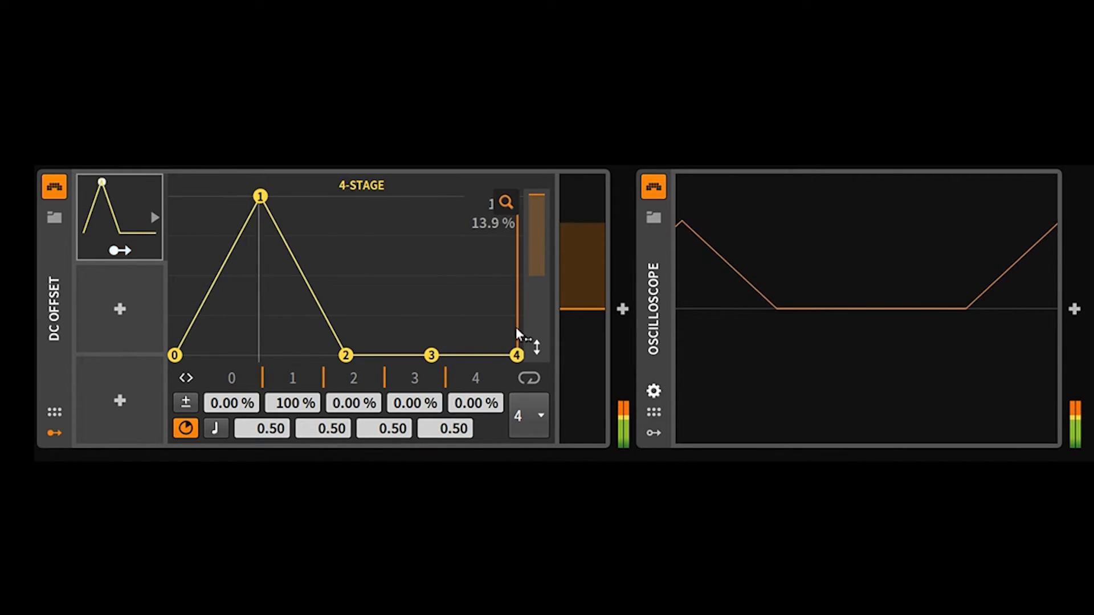
left_click_drag(516, 356, 516, 282)
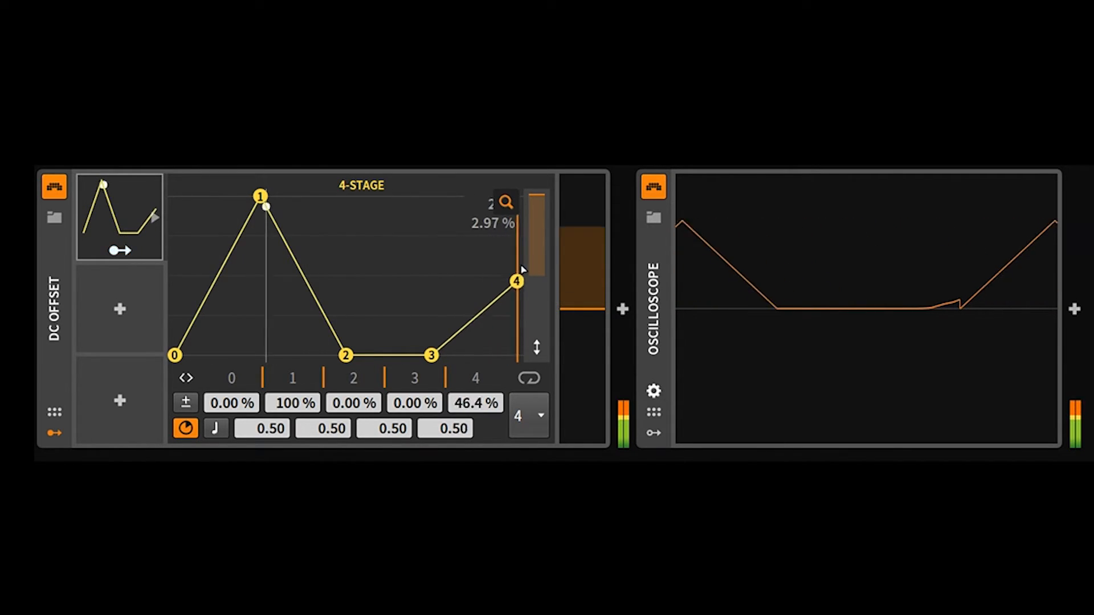
left_click_drag(516, 281, 520, 266)
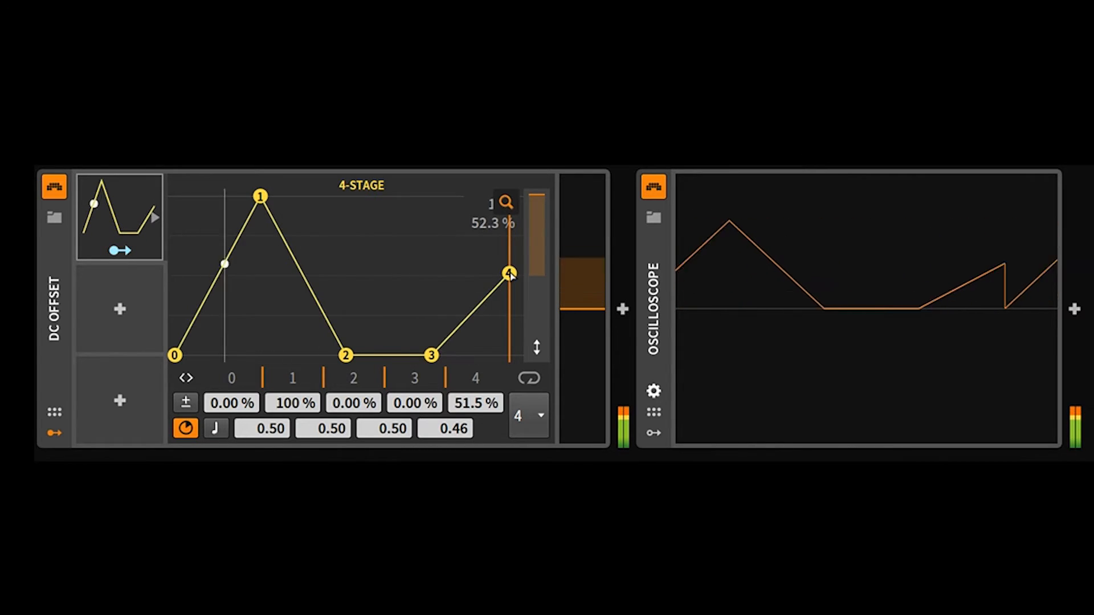
left_click_drag(508, 272, 508, 356)
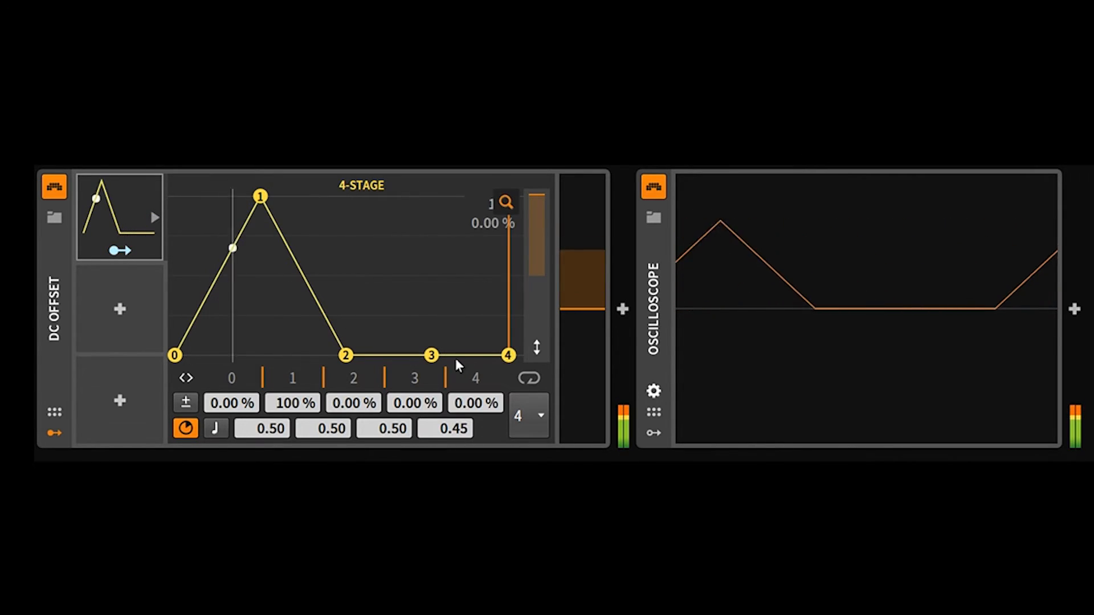
left_click_drag(431, 355, 441, 263)
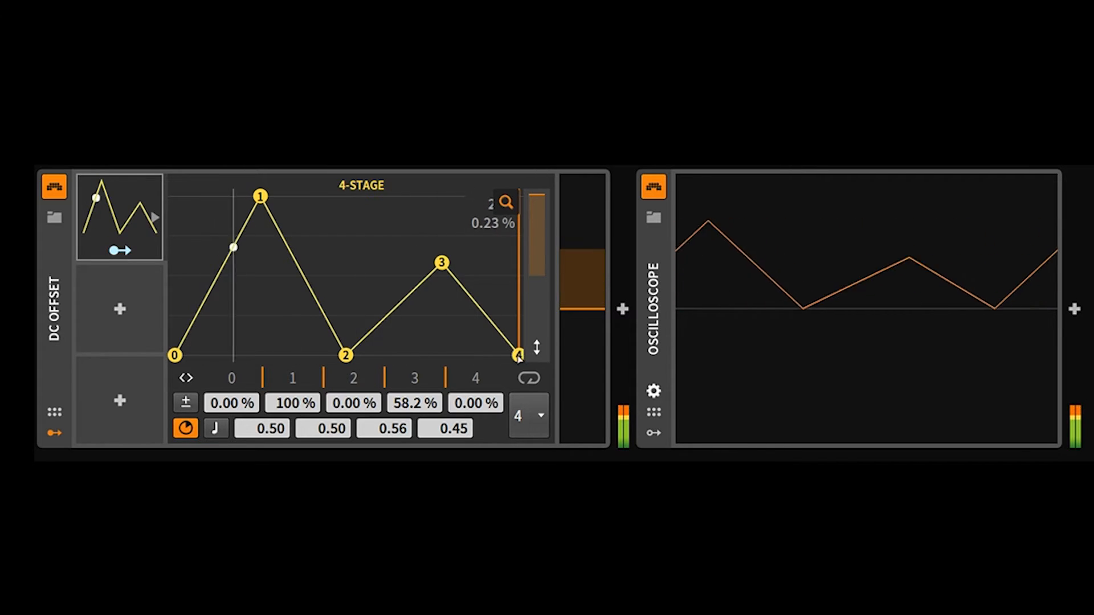
Reposition the stage 4 breakpoint earlier and settle it back at zero level
left_click_drag(518, 358, 506, 347)
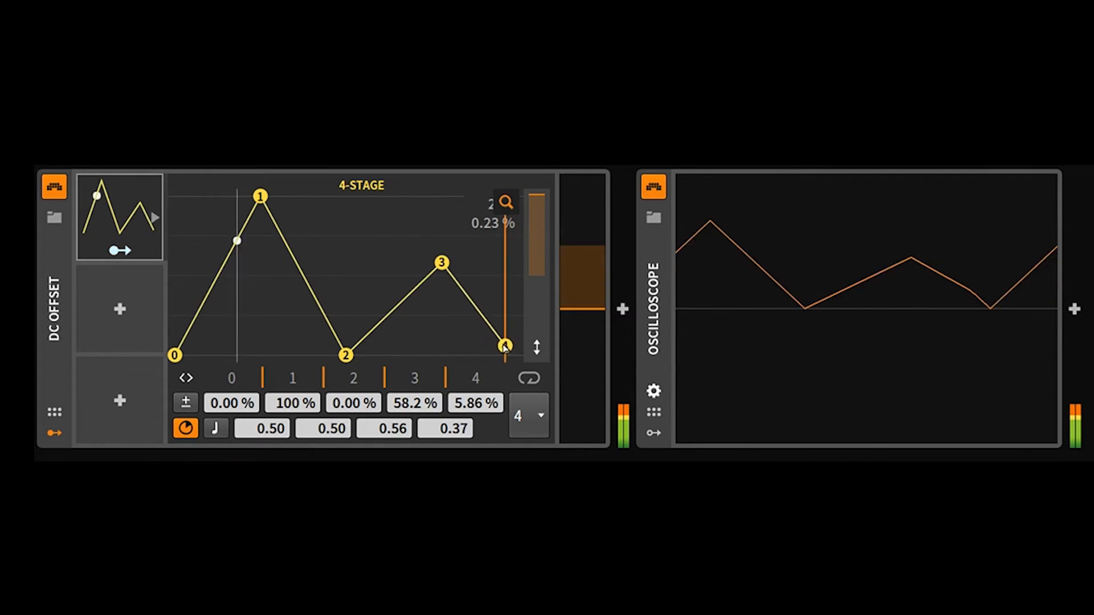
left_click_drag(505, 346, 485, 311)
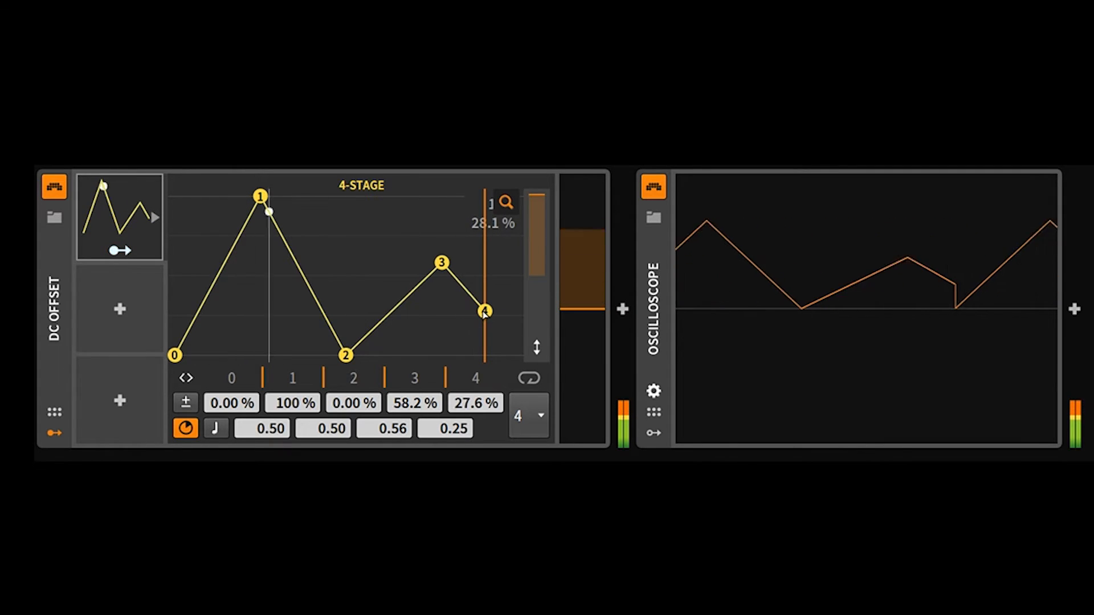
left_click_drag(484, 310, 497, 355)
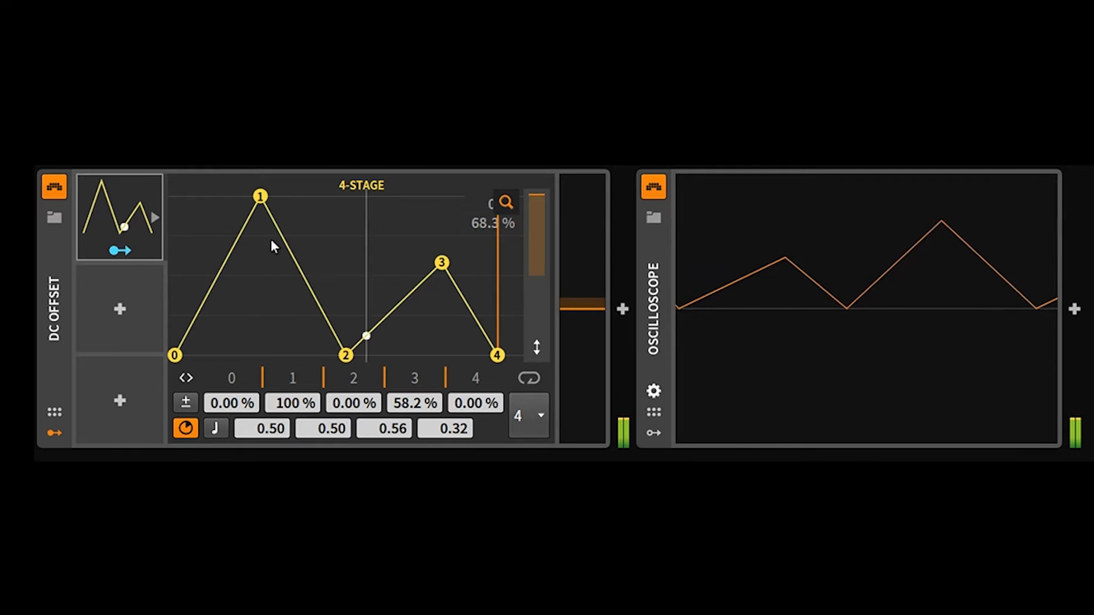
left_click_drag(498, 355, 498, 353)
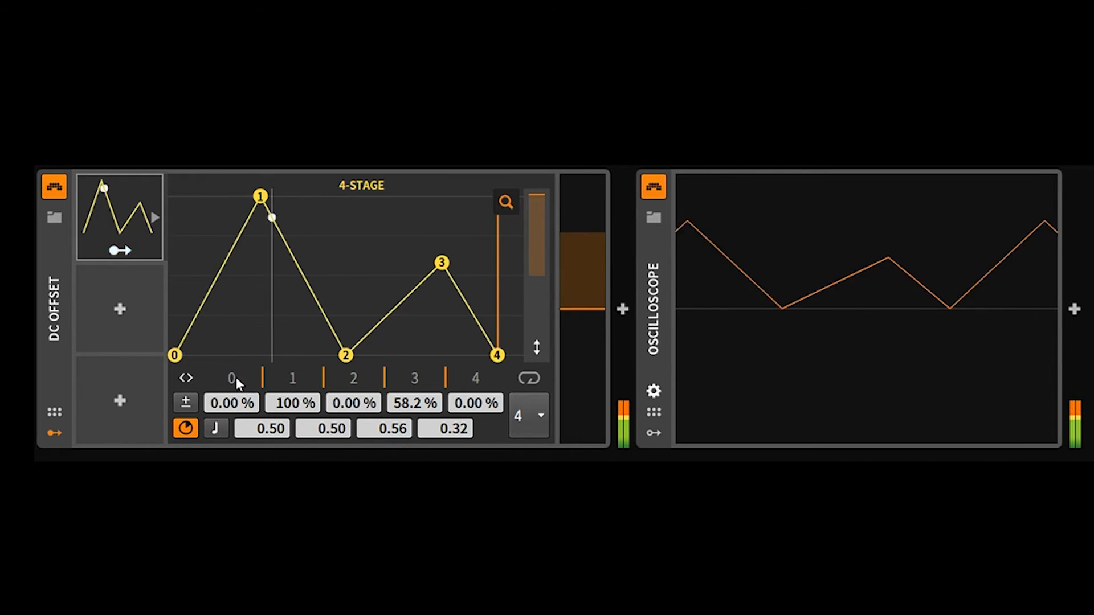
Sweep the start level up and back to 0%, then lengthen the first stage to 10.00
left_click_drag(174, 356, 174, 197)
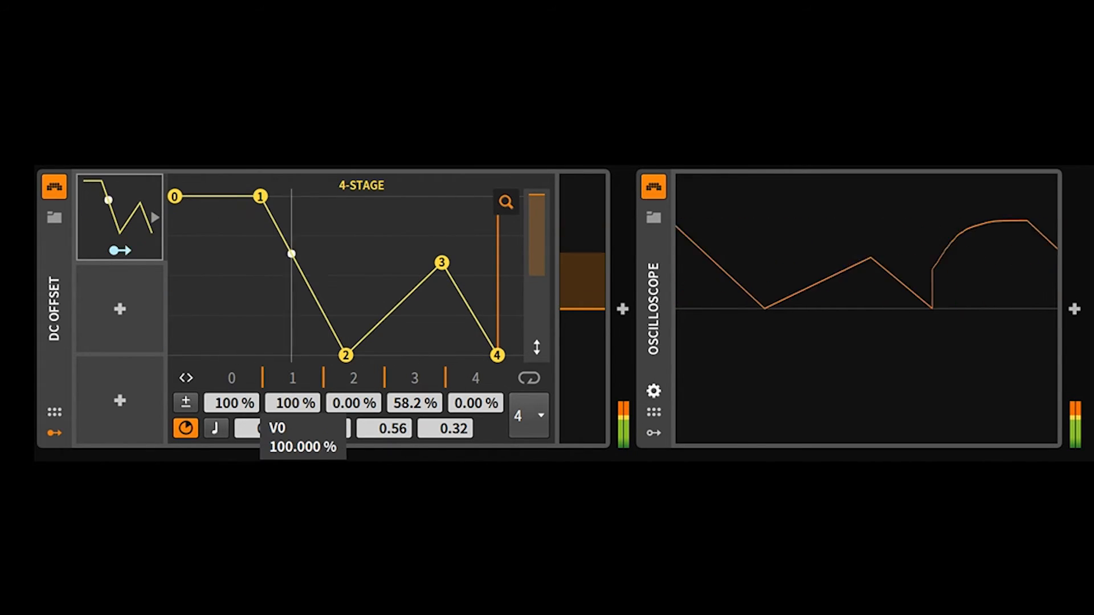
left_click_drag(175, 196, 174, 229)
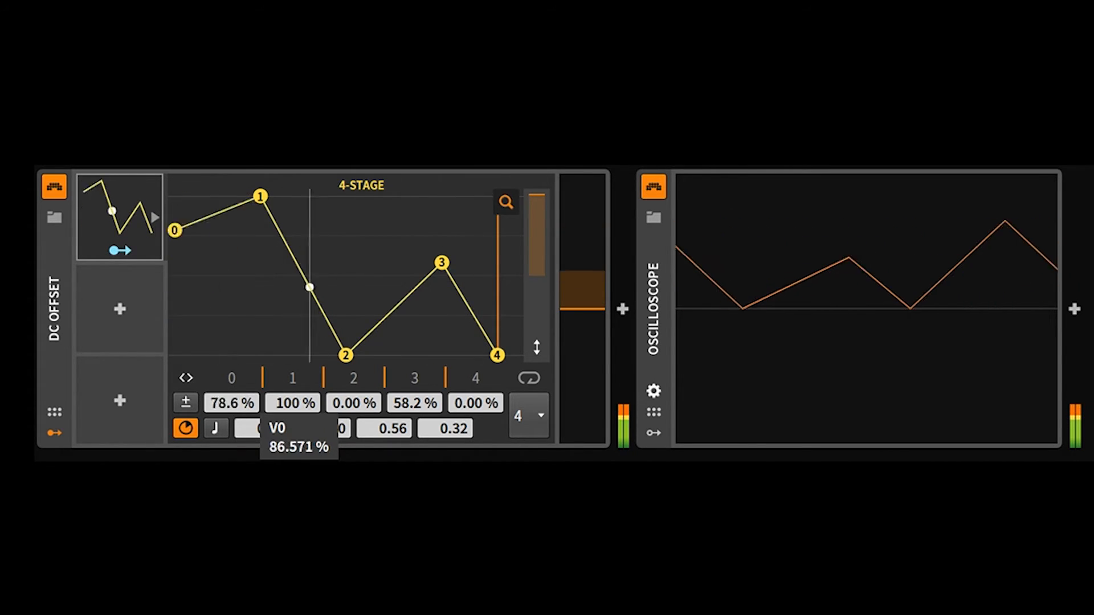
left_click_drag(173, 230, 173, 355)
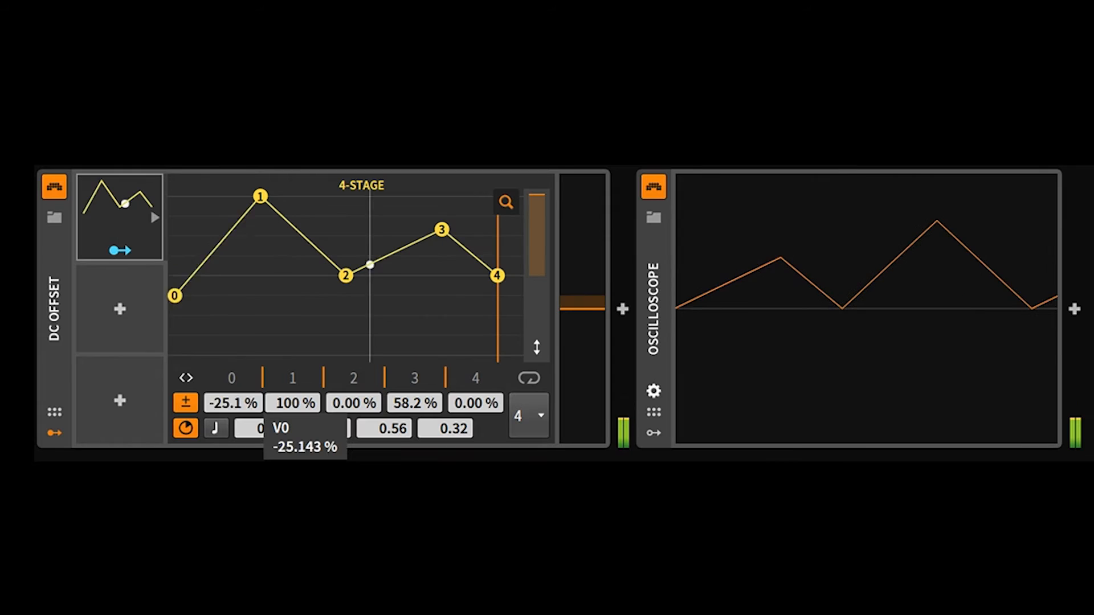
left_click_drag(175, 296, 175, 197)
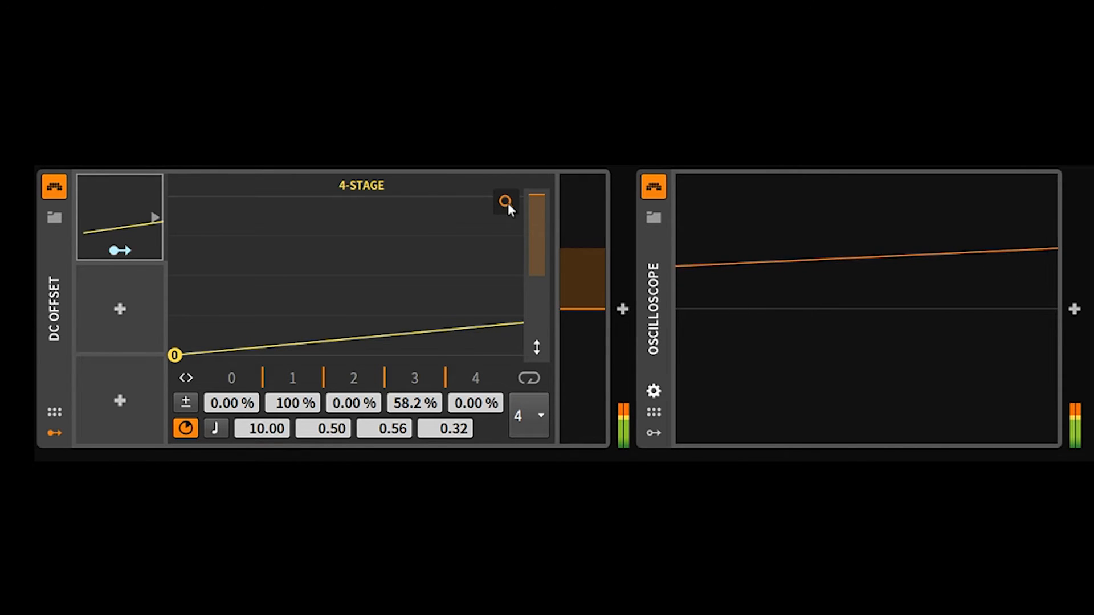
Make every stage 10.00 long and nudge the peak point back to full level
left_click_drag(521, 322, 521, 194)
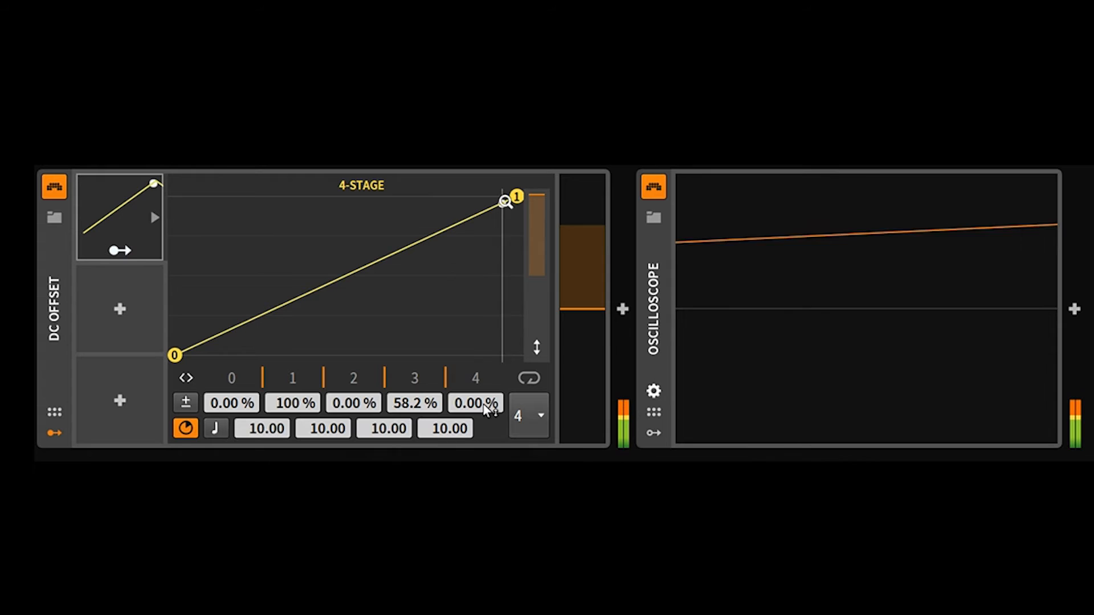
left_click_drag(514, 197, 506, 209)
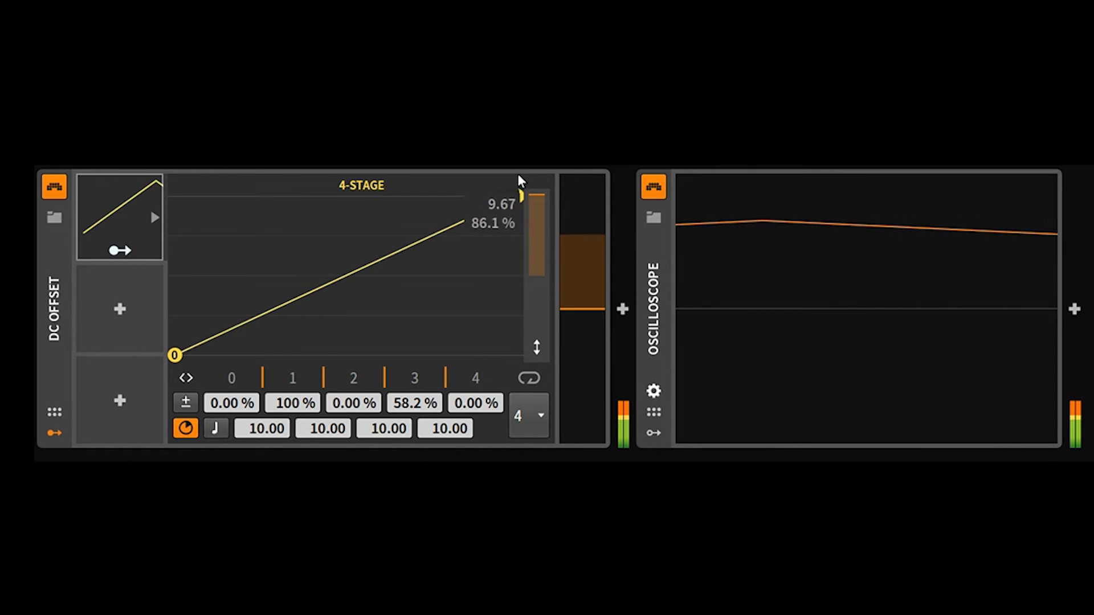
left_click_drag(519, 203, 517, 197)
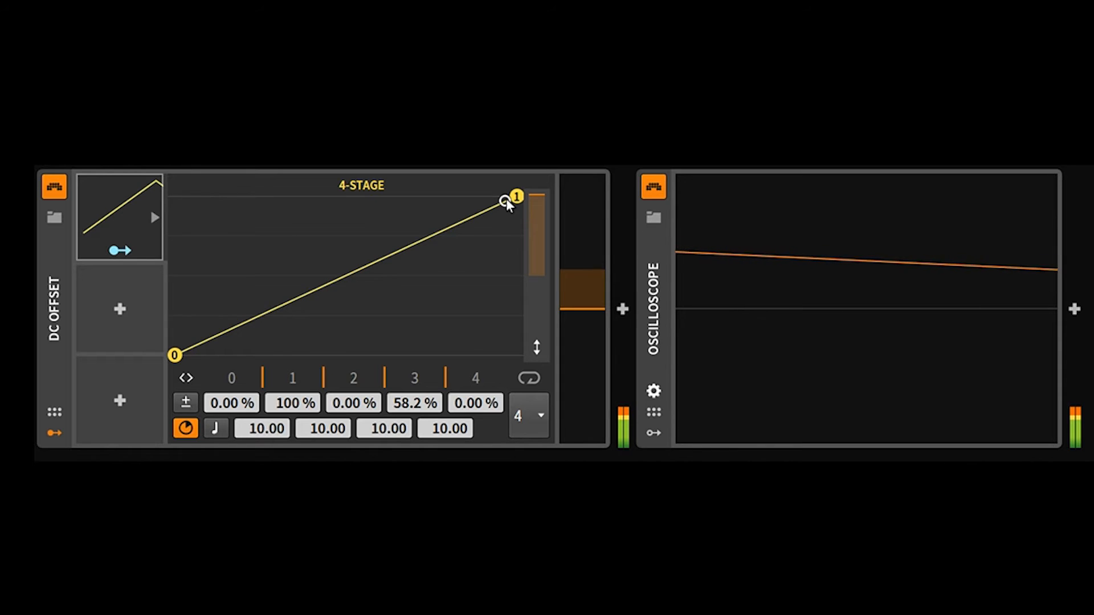
left_click_drag(517, 194, 522, 325)
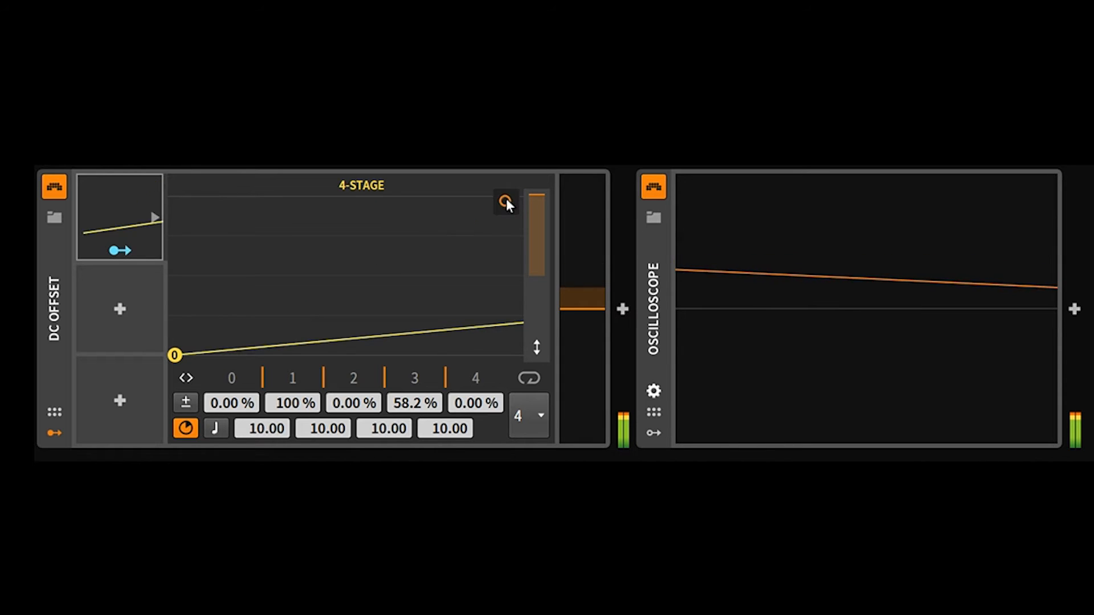
left_click_drag(522, 324, 509, 201)
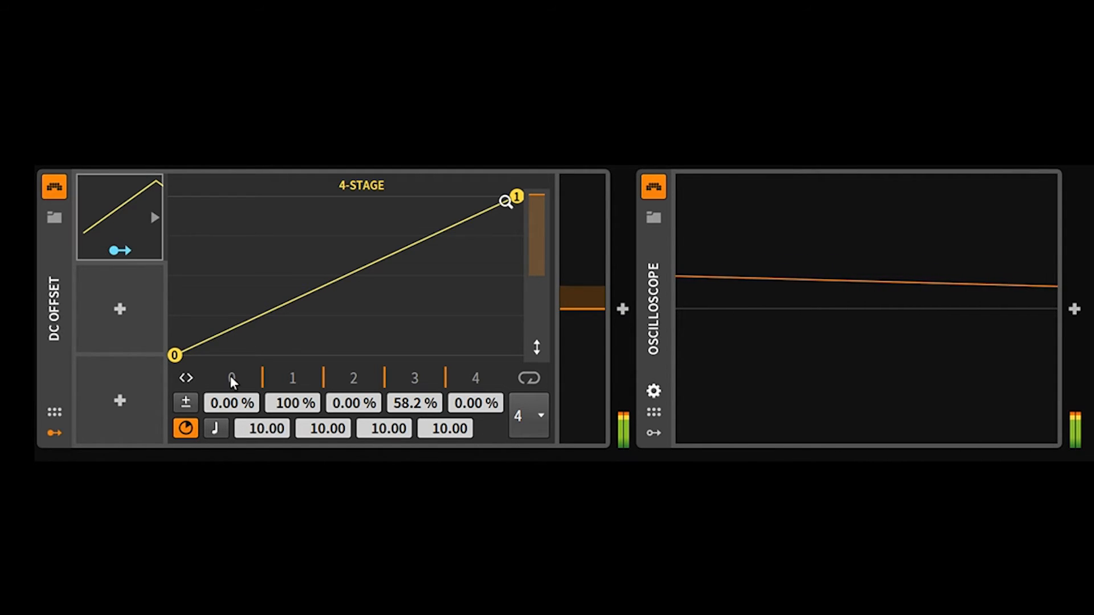
mouse_move(356, 379)
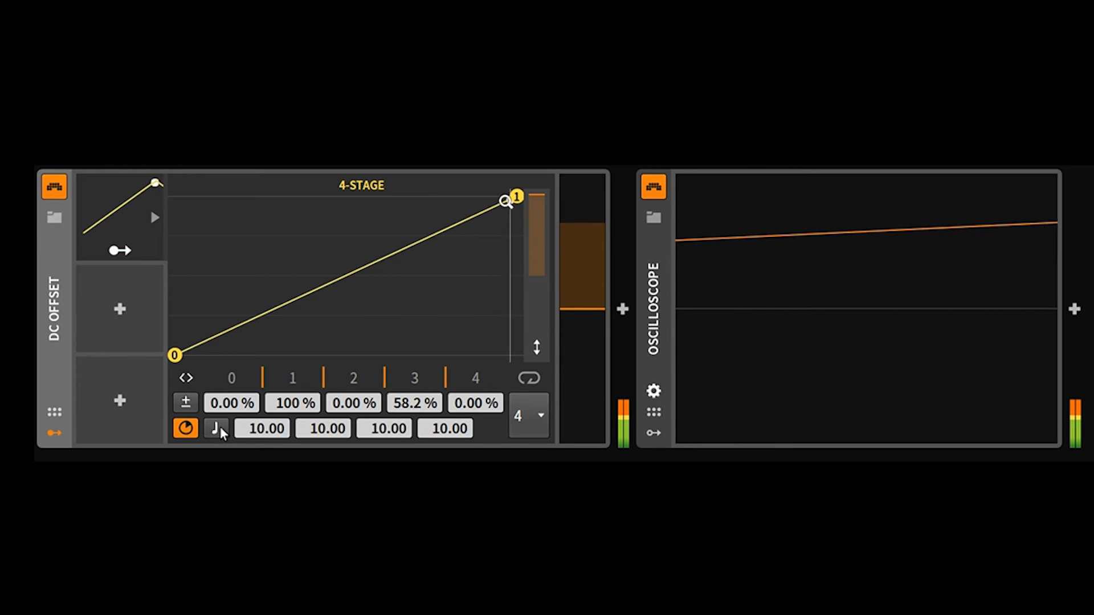
Switch stage times to tempo-synced values and shorten the first stage to 4.80
left_click(216, 428)
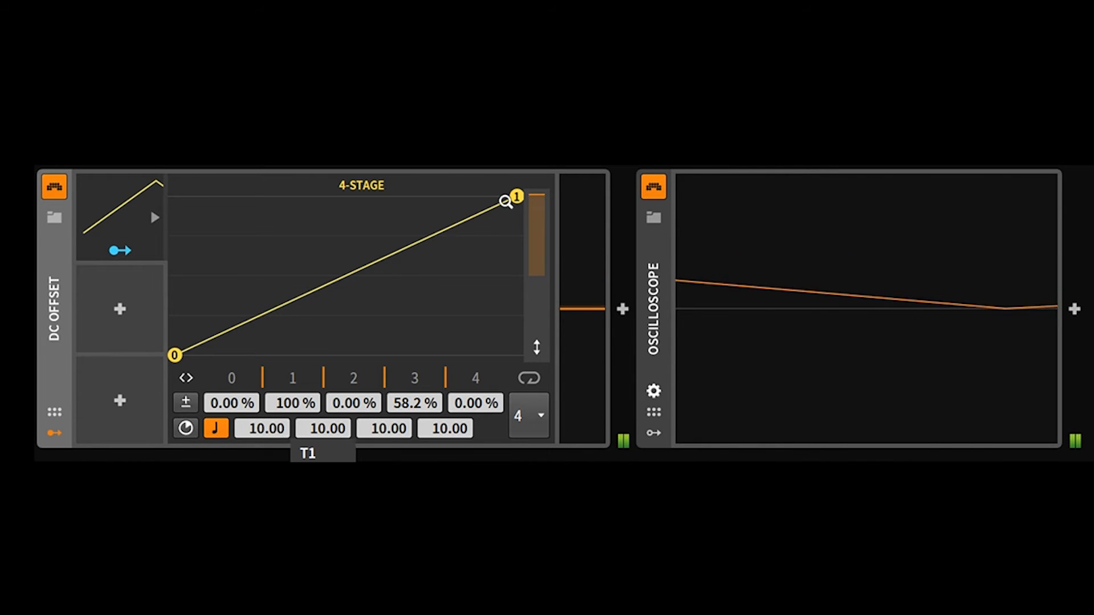
left_click_drag(516, 198, 391, 196)
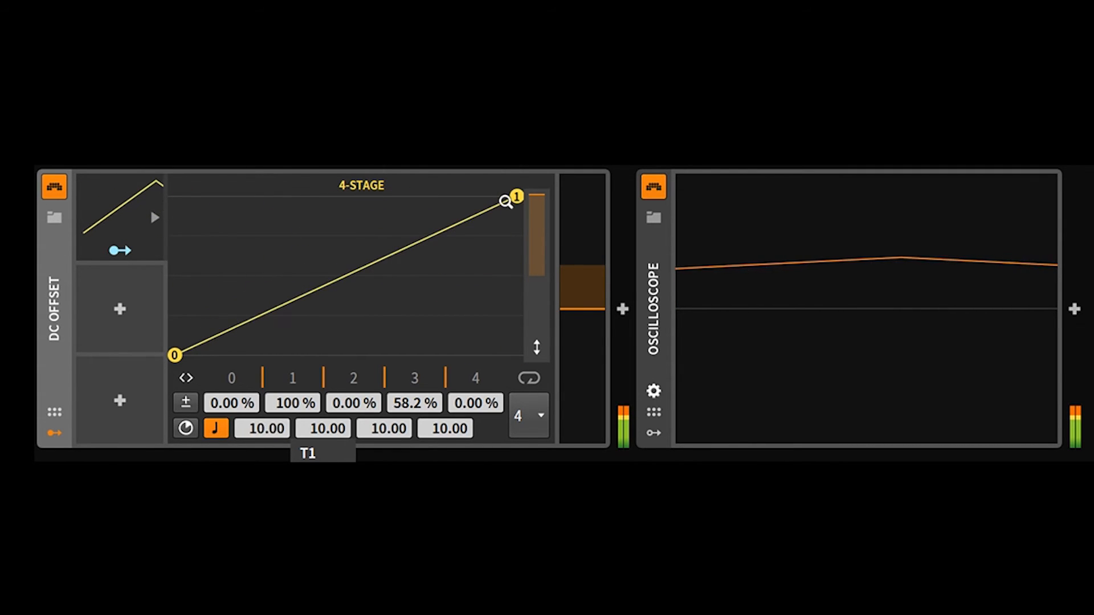
left_click_drag(515, 198, 338, 196)
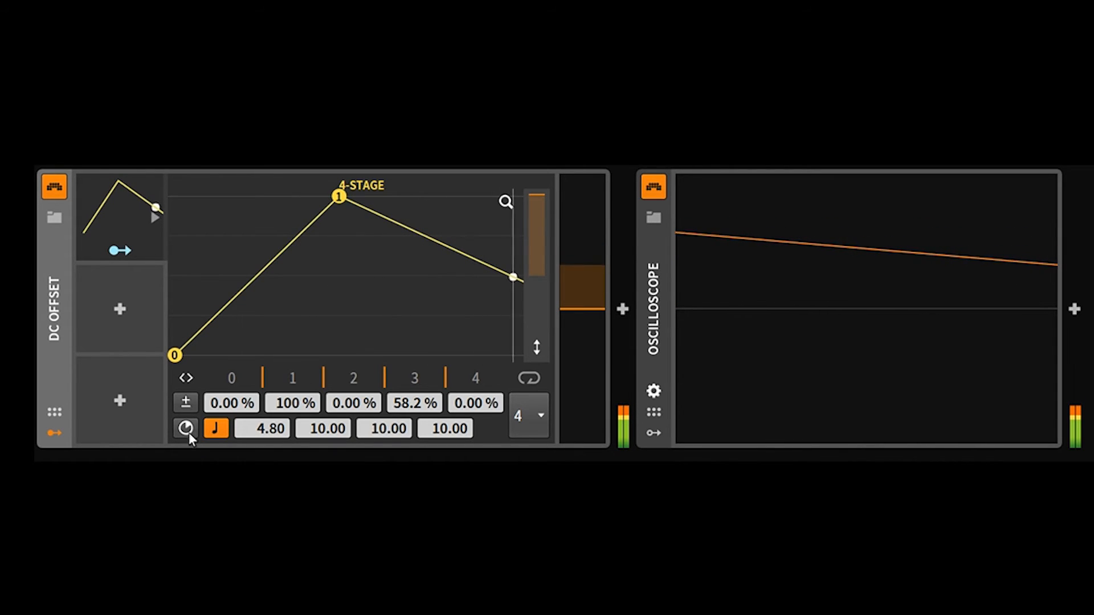
Trim the first stage time down to 2.46
left_click(184, 428)
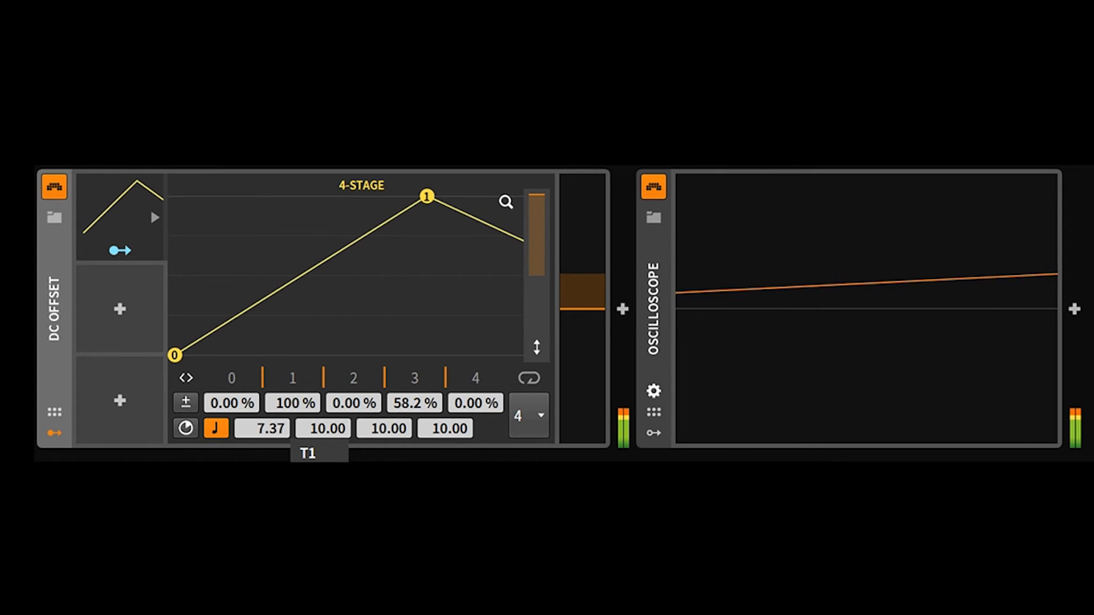
left_click_drag(427, 196, 445, 196)
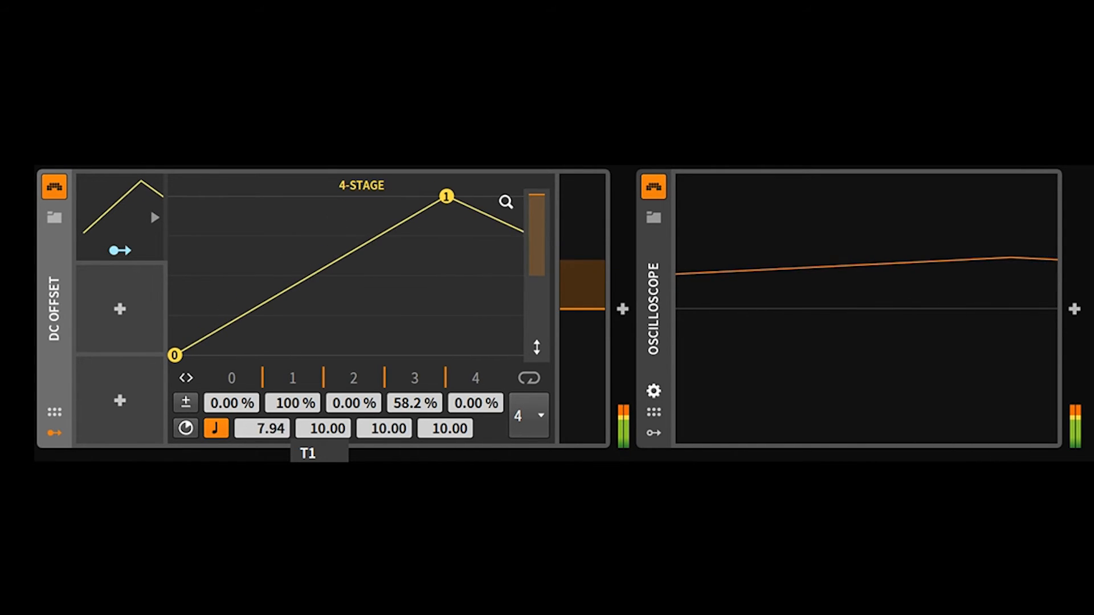
left_click_drag(446, 196, 374, 196)
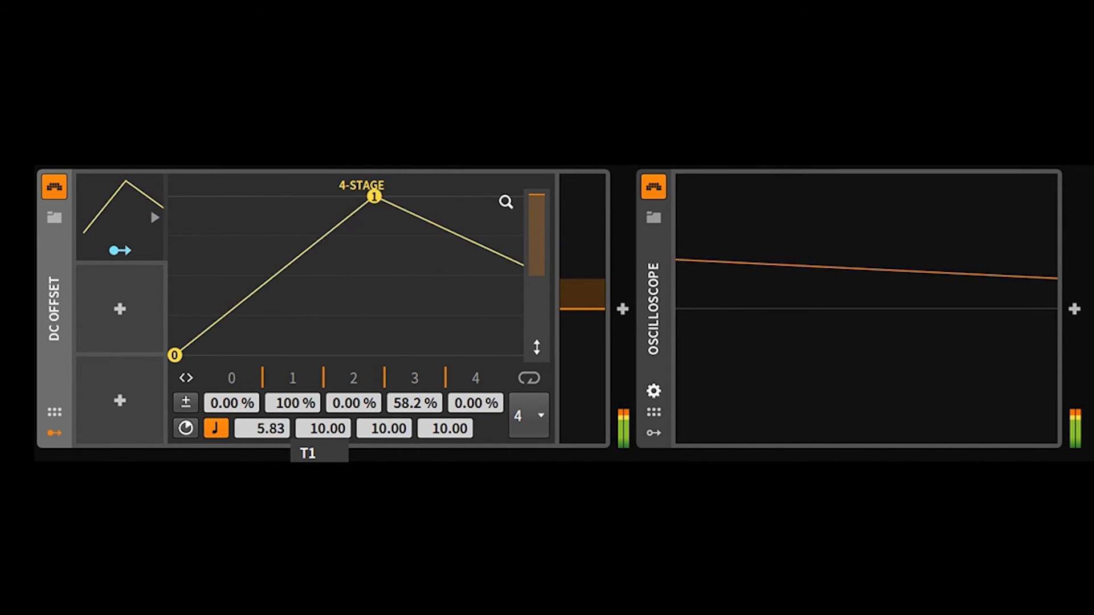
left_click_drag(262, 427, 262, 437)
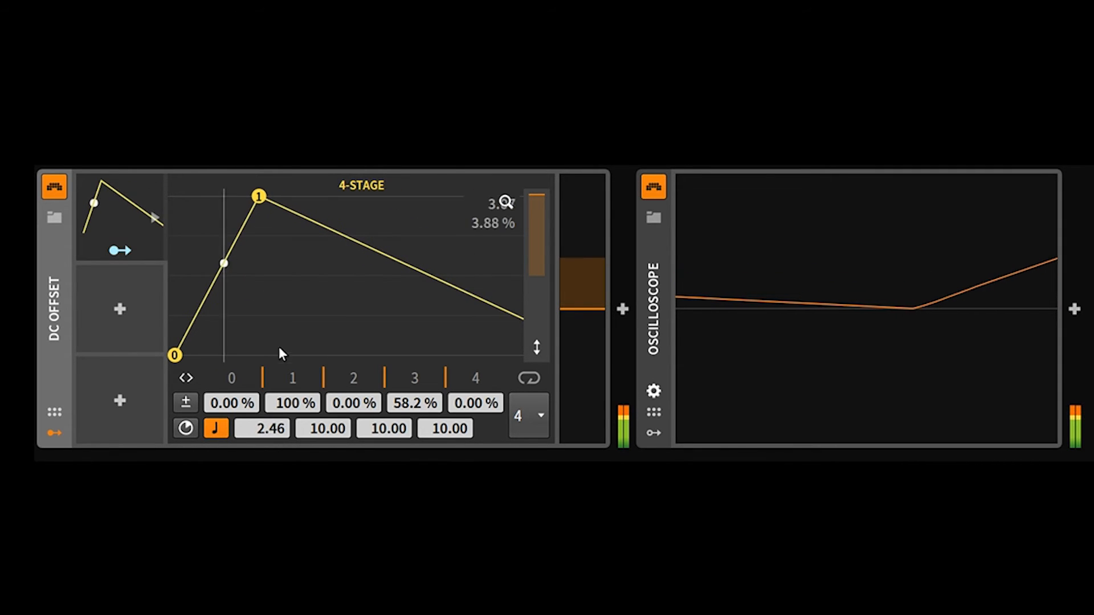
Shape the later stages to times 3.31, 0.14 and 6.23 with a sudden jump to 58.2%
left_click_drag(224, 262, 350, 238)
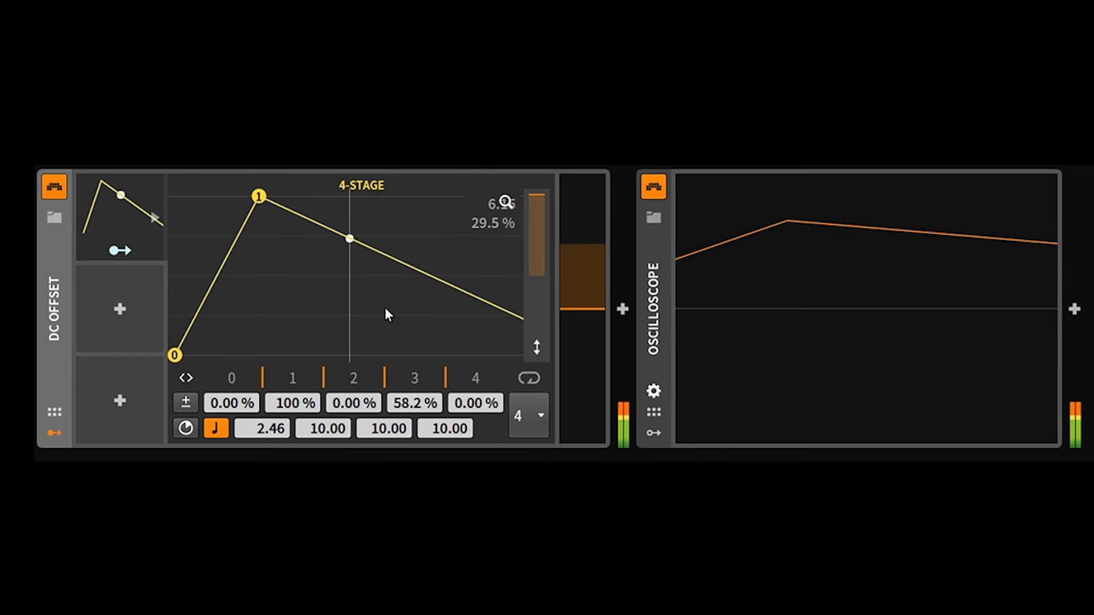
left_click_drag(349, 238, 474, 297)
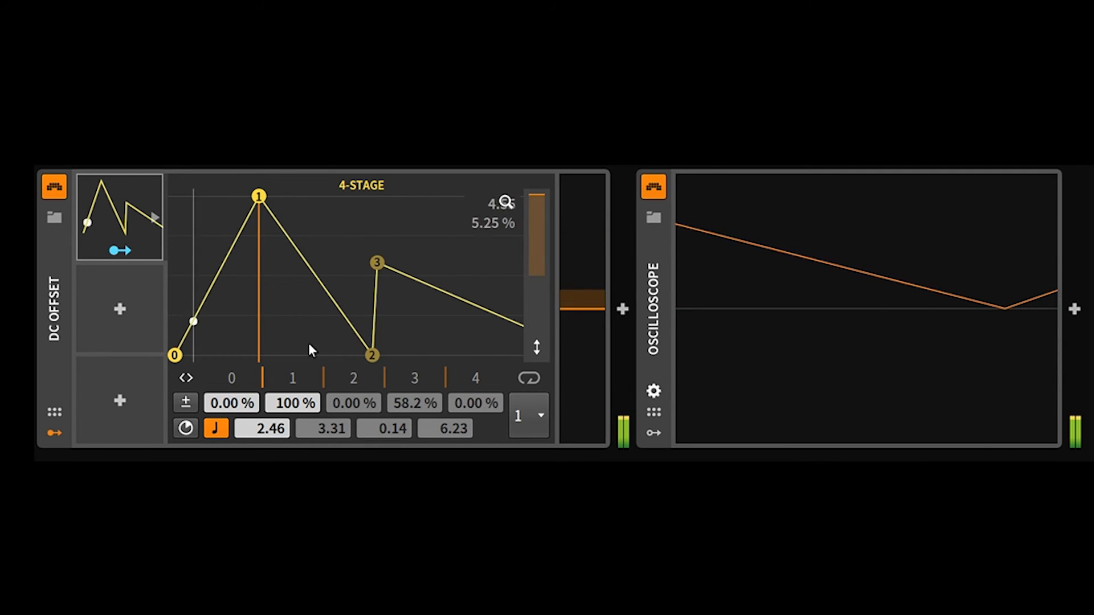
Set the first stage to a near-instant 0.22 and the second stage to 3.72
left_click_drag(260, 196, 356, 196)
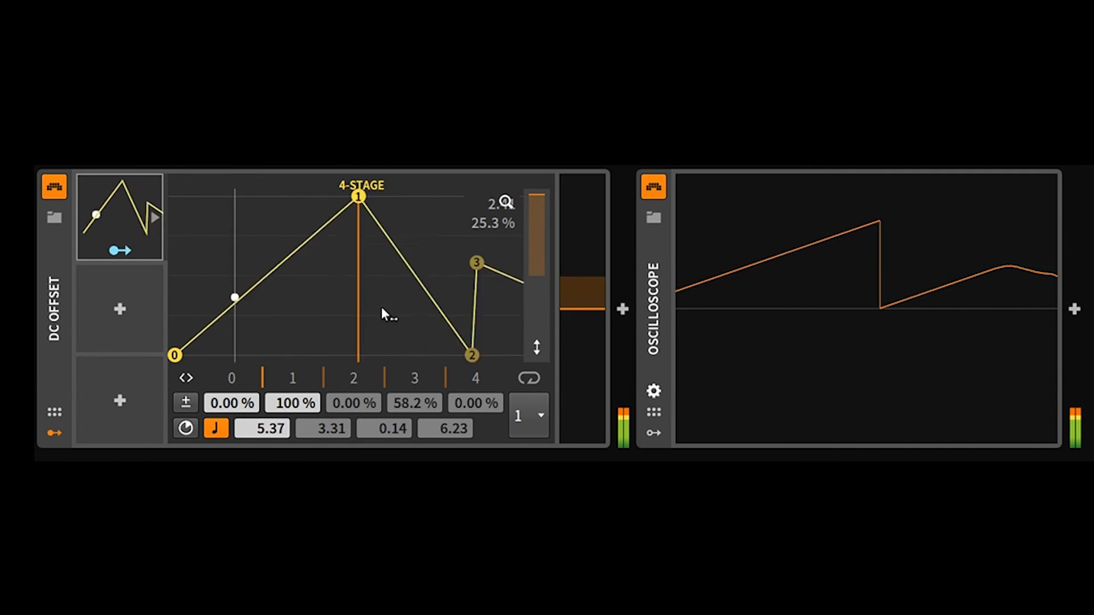
left_click_drag(263, 429, 263, 454)
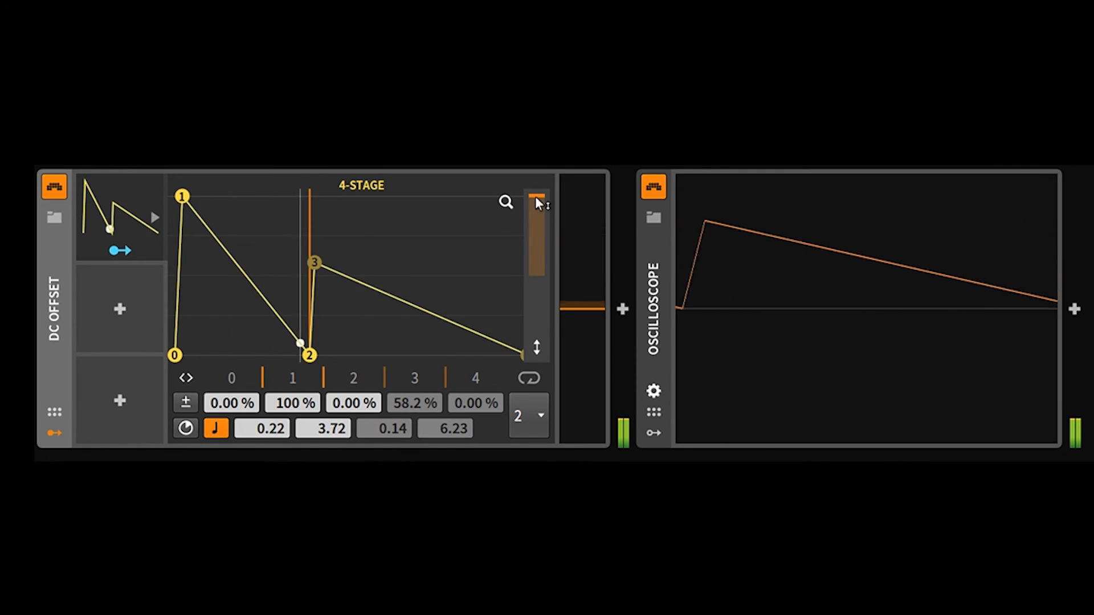
left_click_drag(535, 198, 536, 276)
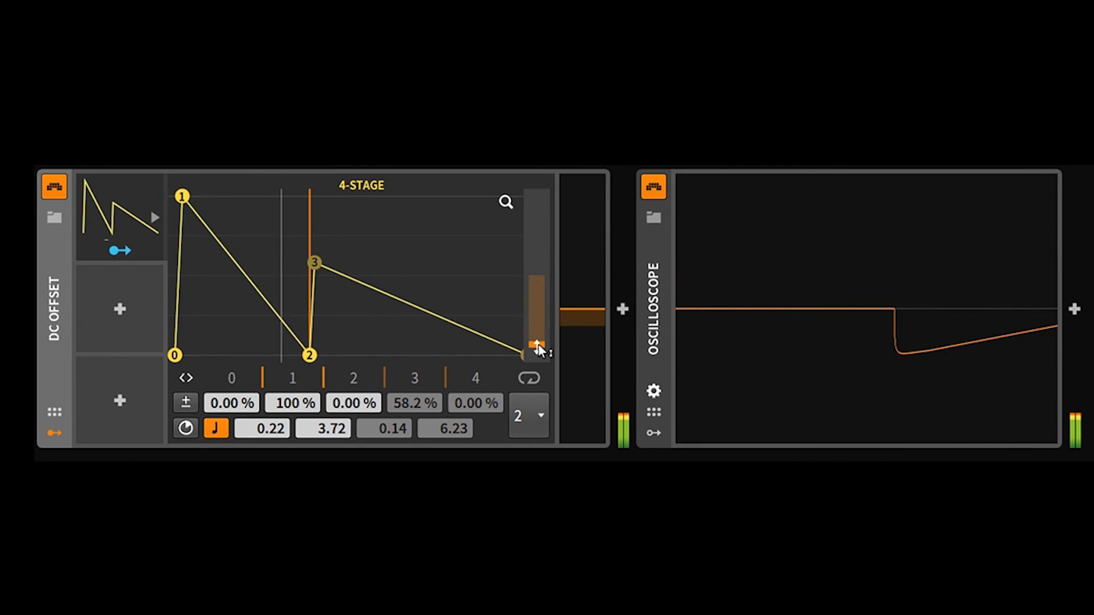
left_click_drag(536, 349, 535, 273)
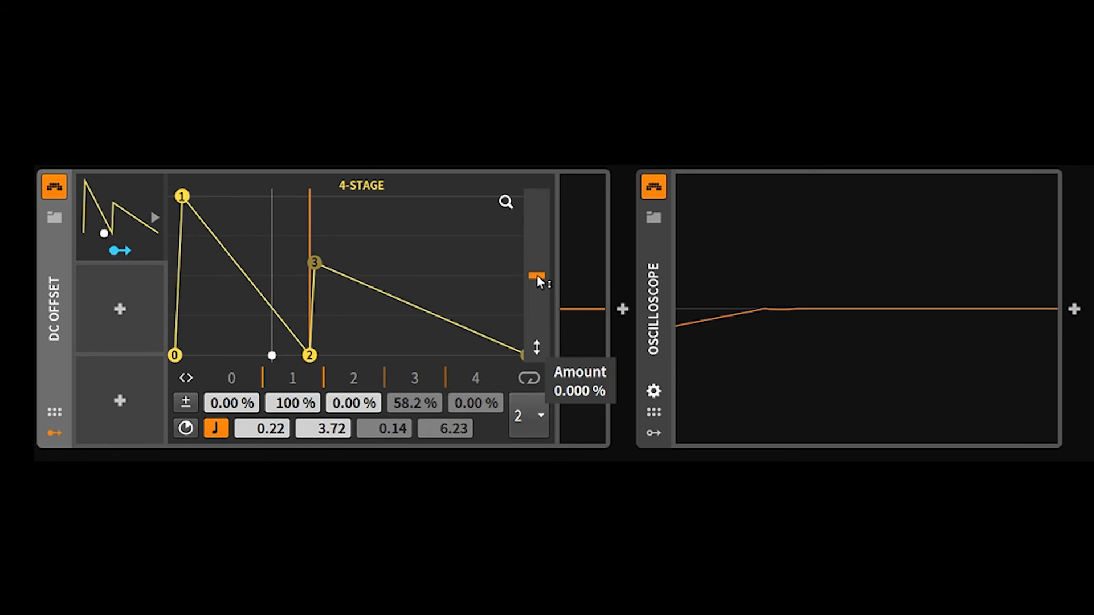
left_click_drag(536, 279, 536, 356)
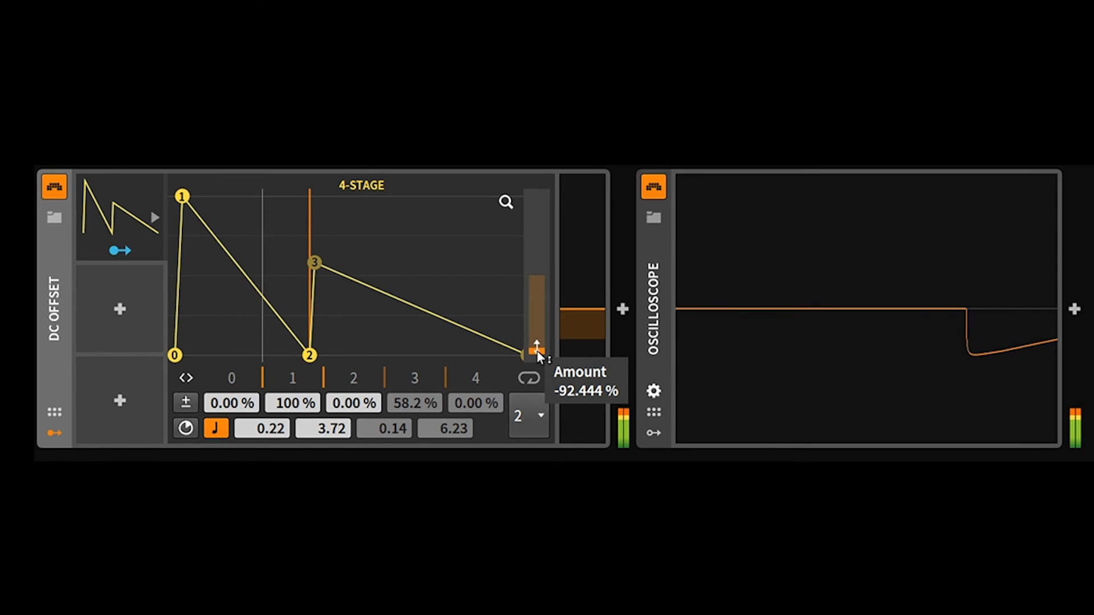
left_click_drag(536, 348, 536, 351)
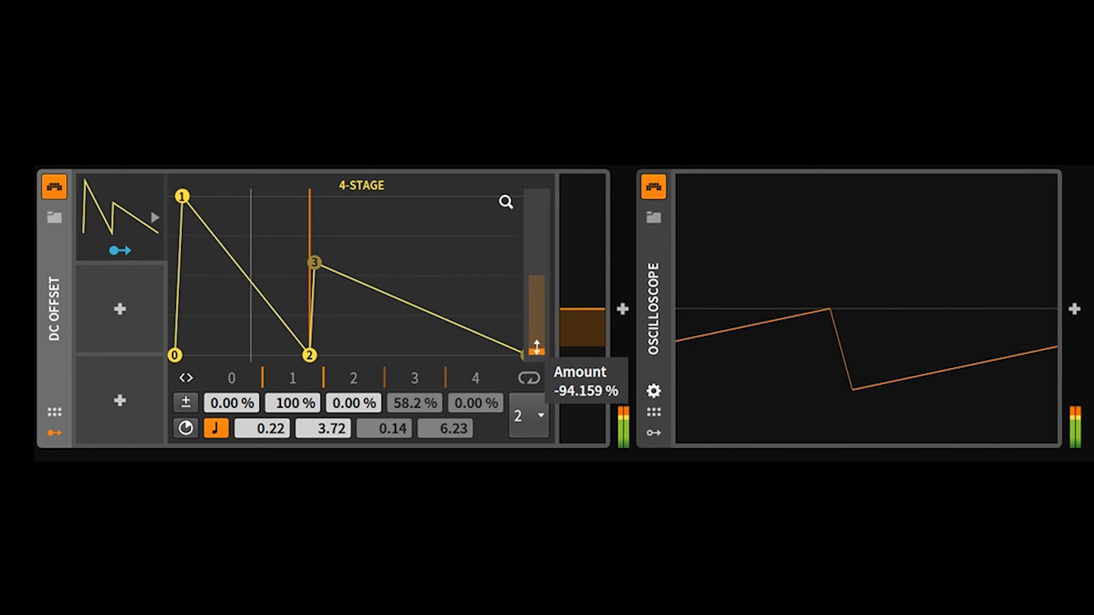
left_click_drag(536, 348, 536, 270)
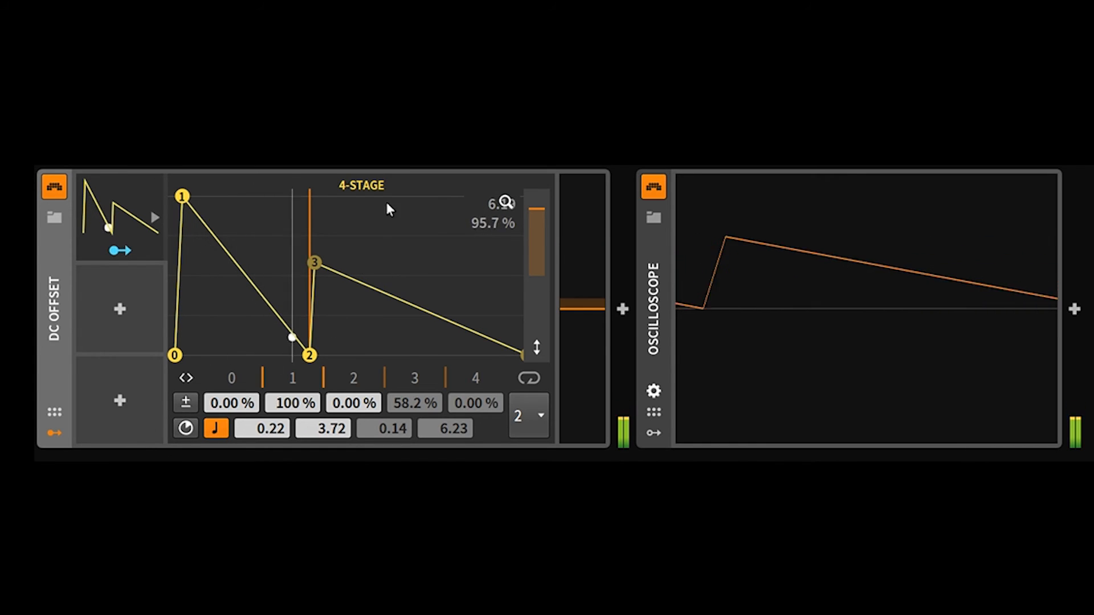
Flatten the envelope to near-zero levels with stage times 0.51, 0.51, 0.54 and 0.43
left_click_drag(290, 337, 283, 328)
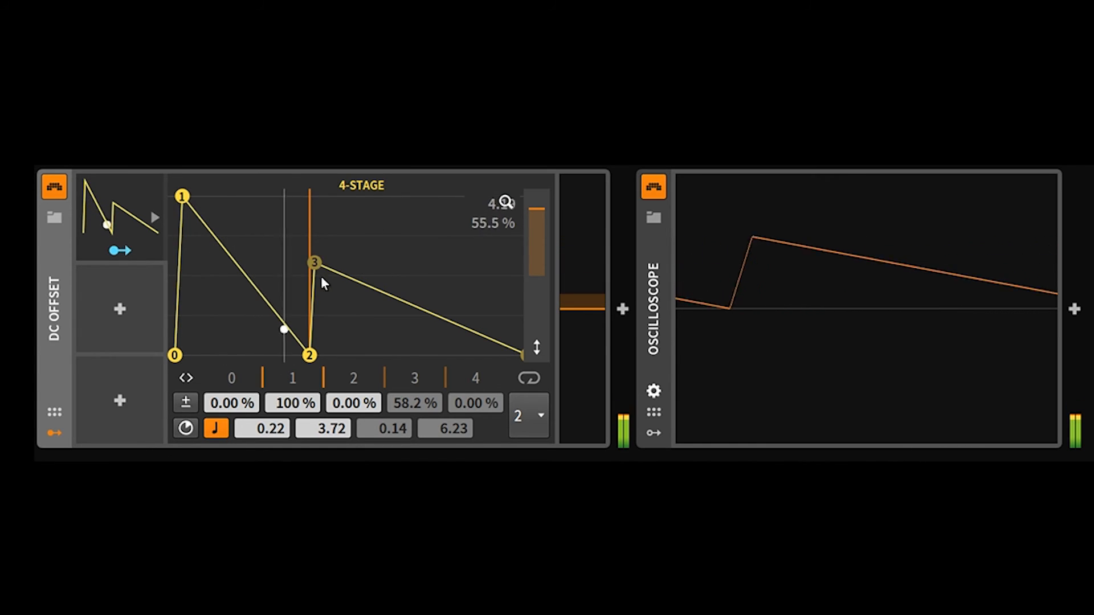
left_click(529, 416)
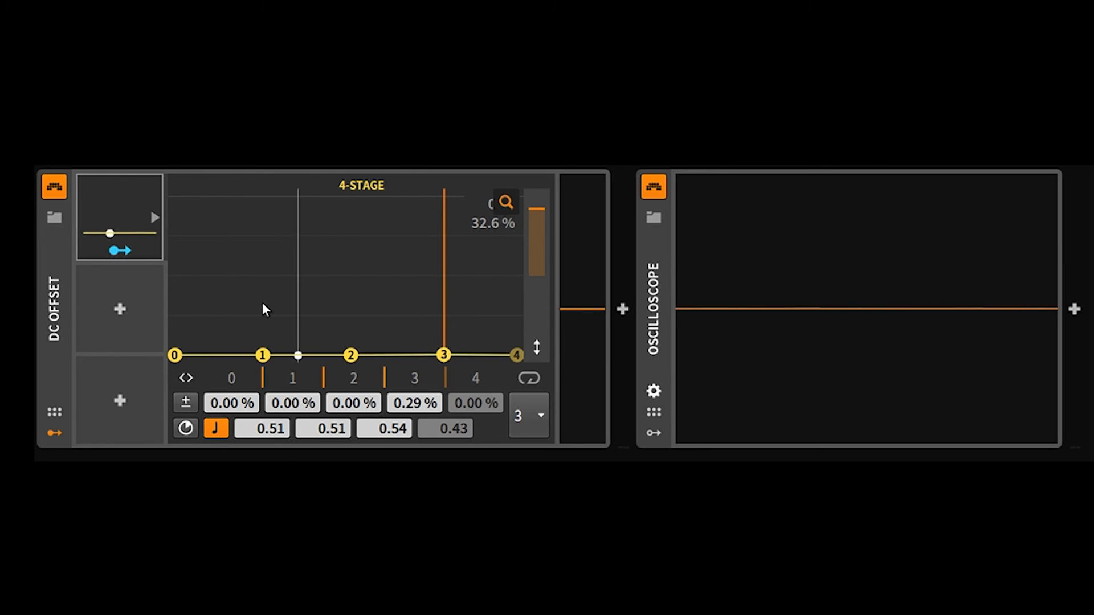
left_click_drag(296, 356, 387, 356)
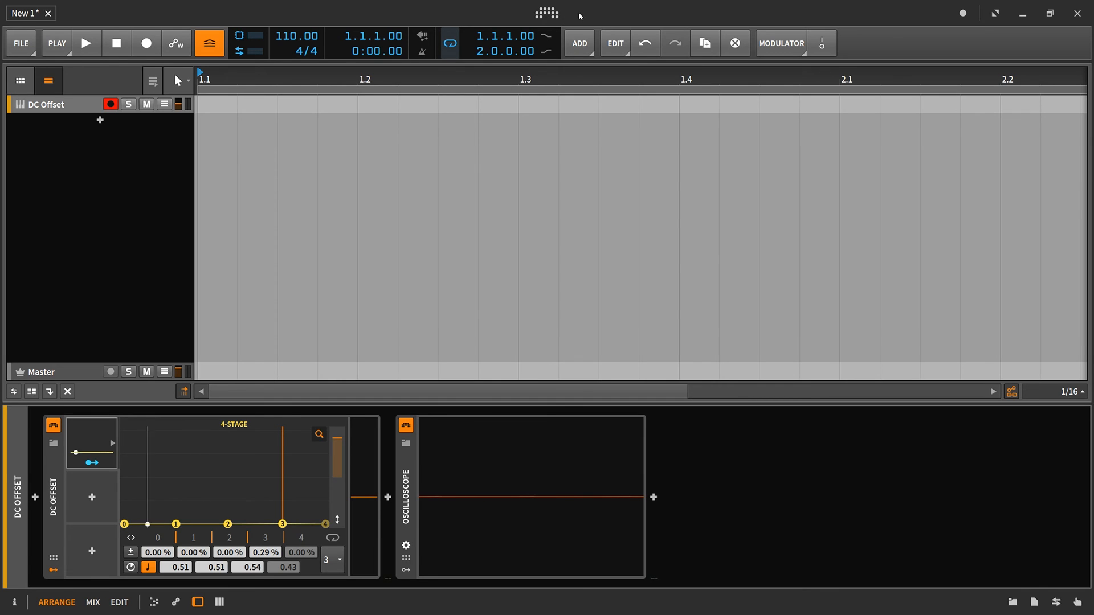
Increase the GUI scaling, then raise the envelope's second point to 59.0%
left_click(546, 12)
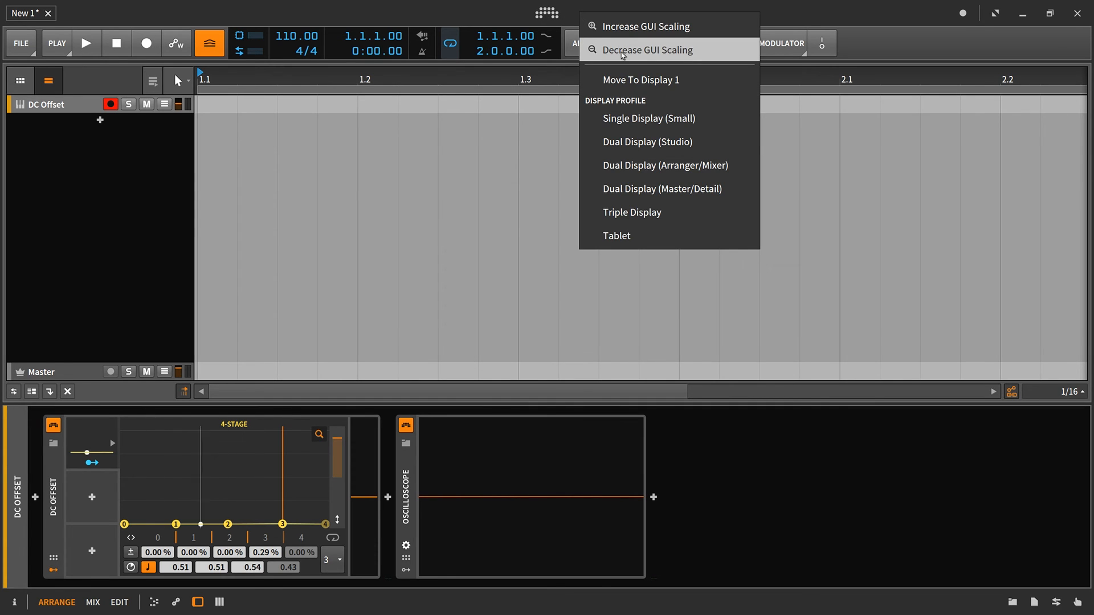
mouse_move(645, 26)
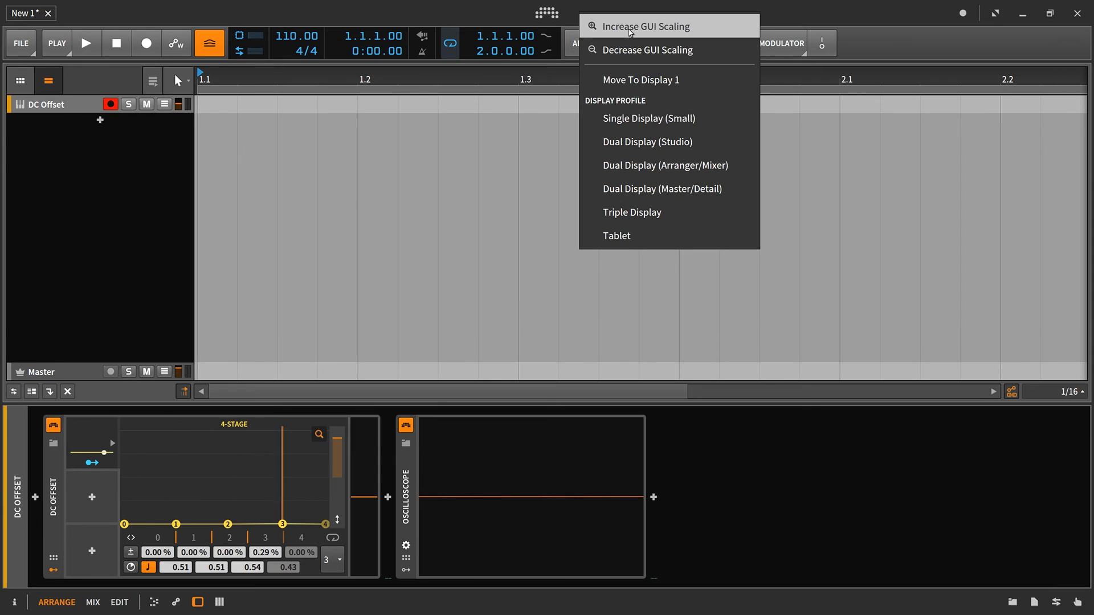
left_click(643, 26)
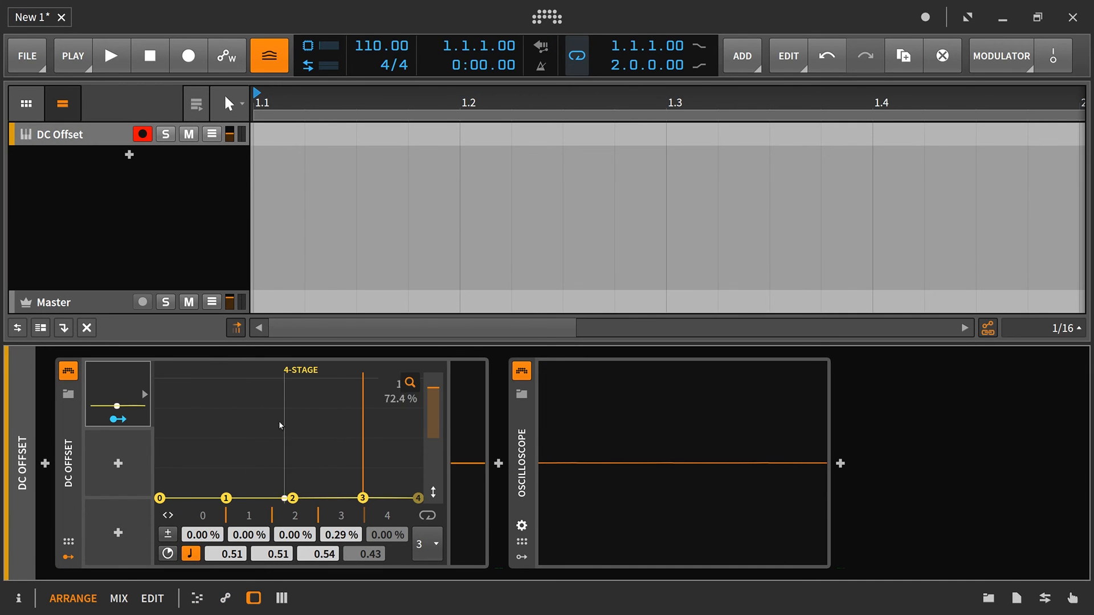
left_click_drag(224, 498, 225, 467)
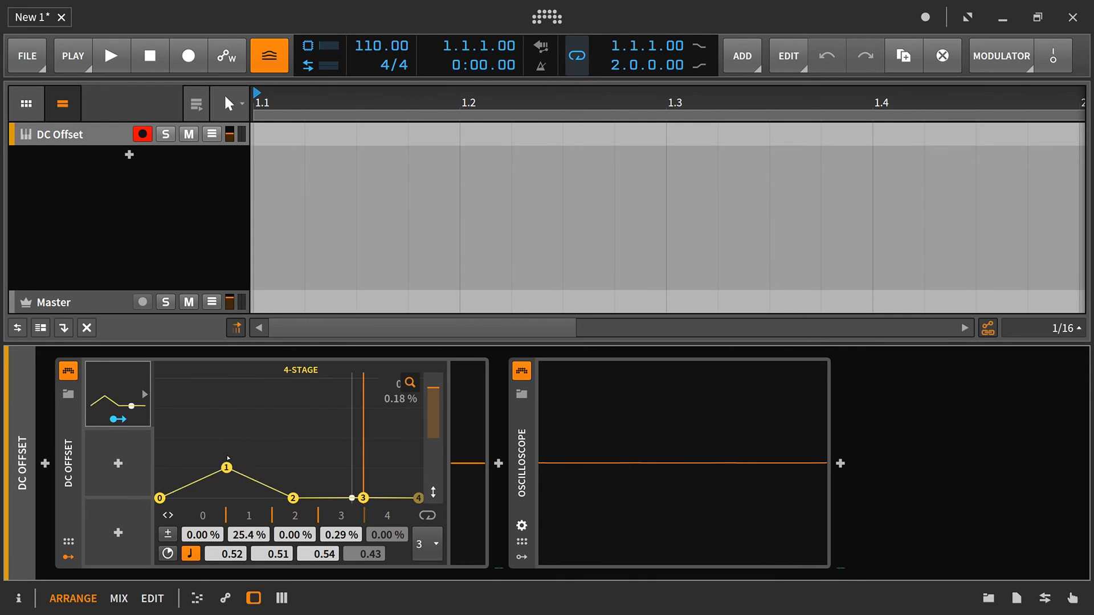
left_click_drag(226, 466, 224, 428)
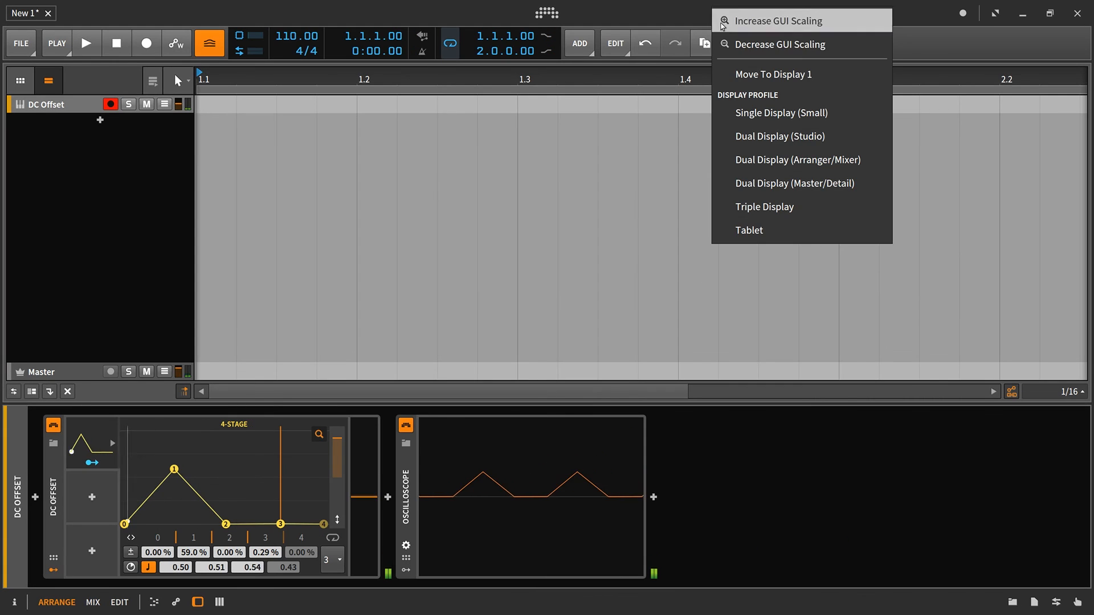
Shrink the GUI scaling, then round the envelope stages into smooth curves
left_click(779, 44)
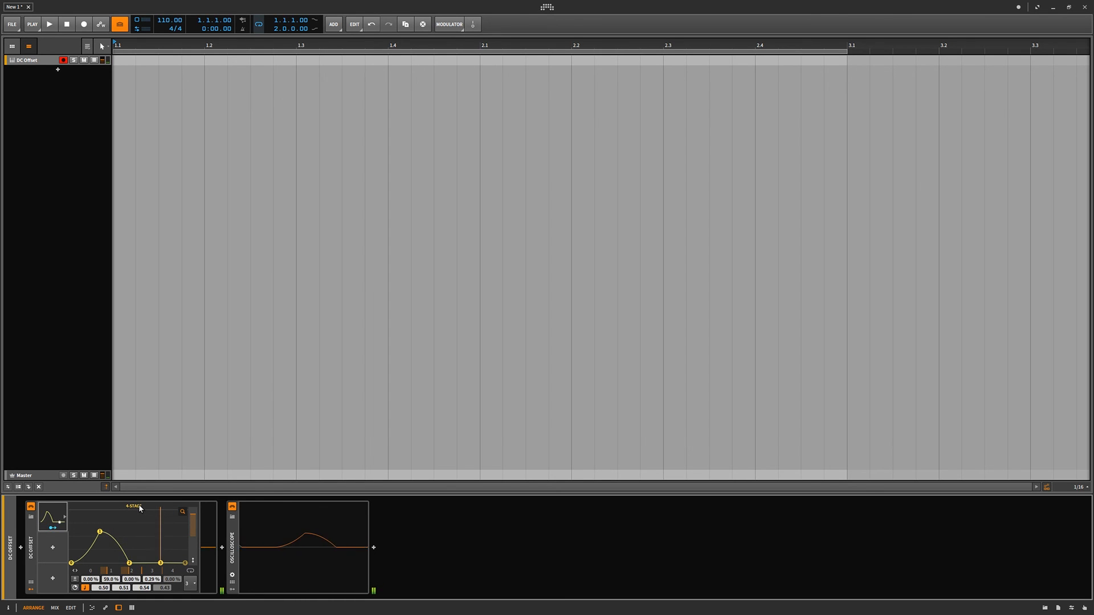
left_click(49, 24)
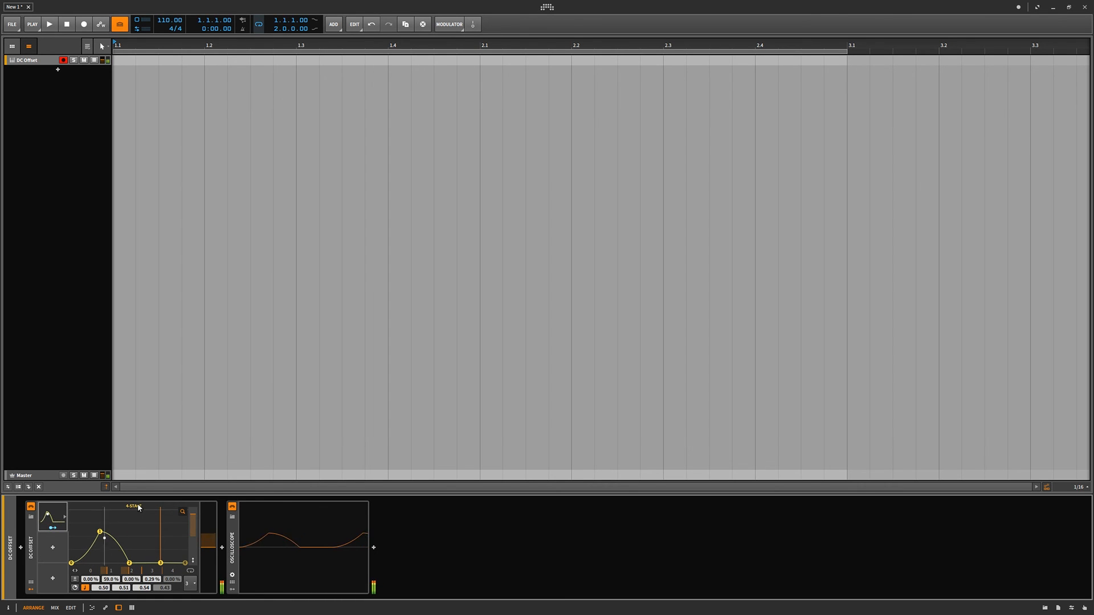